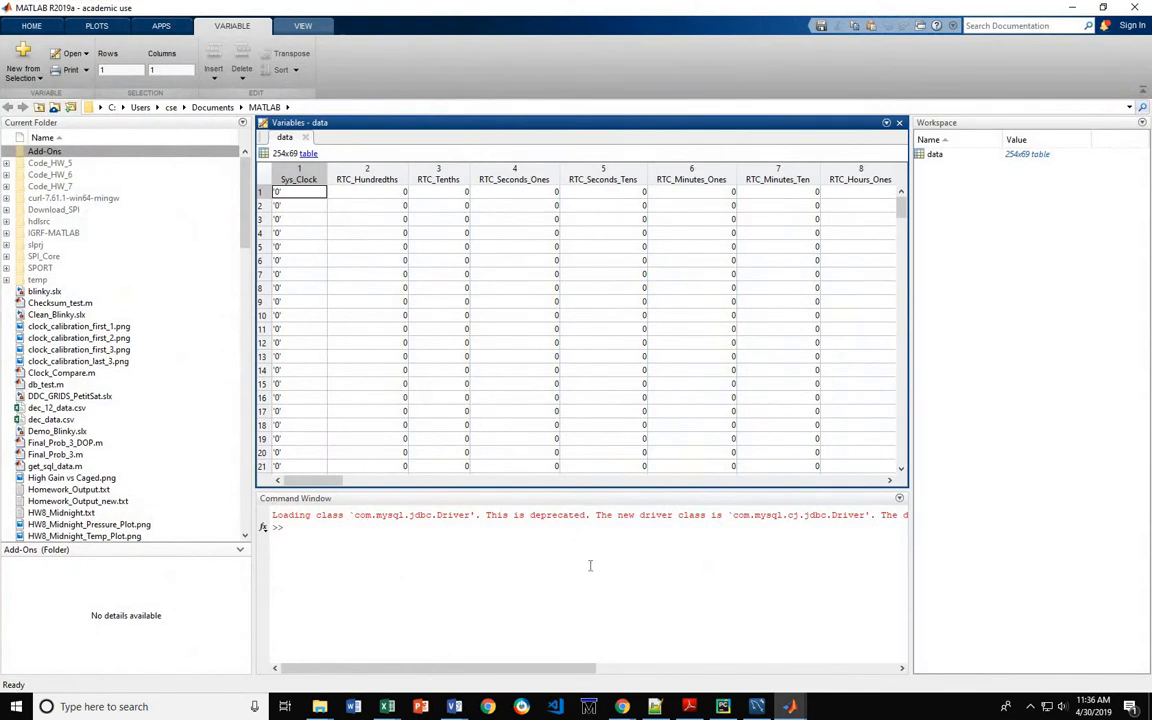
pyautogui.moveTo(377, 113)
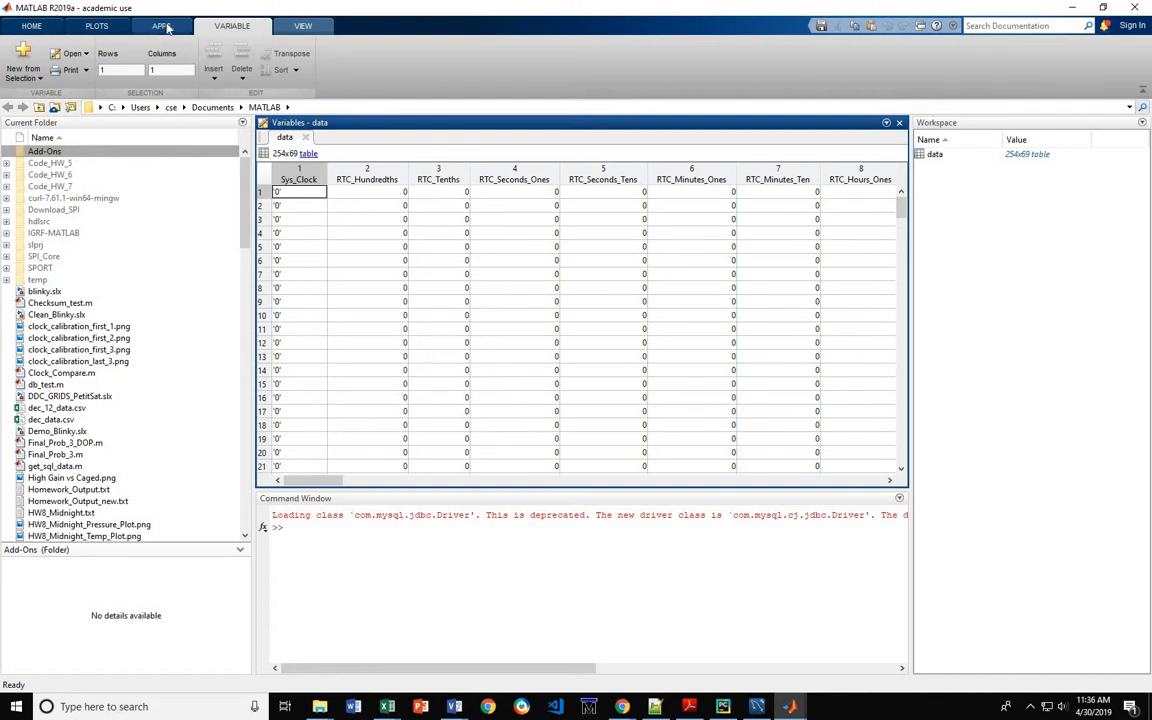
# Show the APPS tab gallery on the MATLAB toolstrip
pyautogui.click(161, 25)
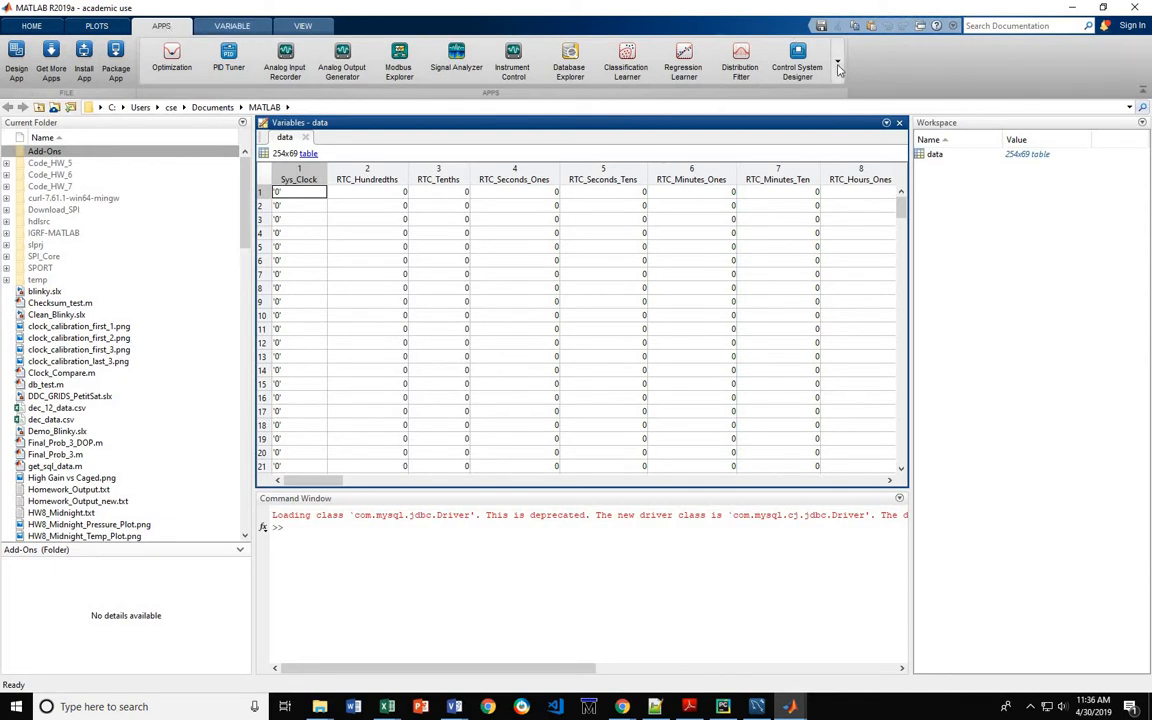
pyautogui.moveTo(170, 591)
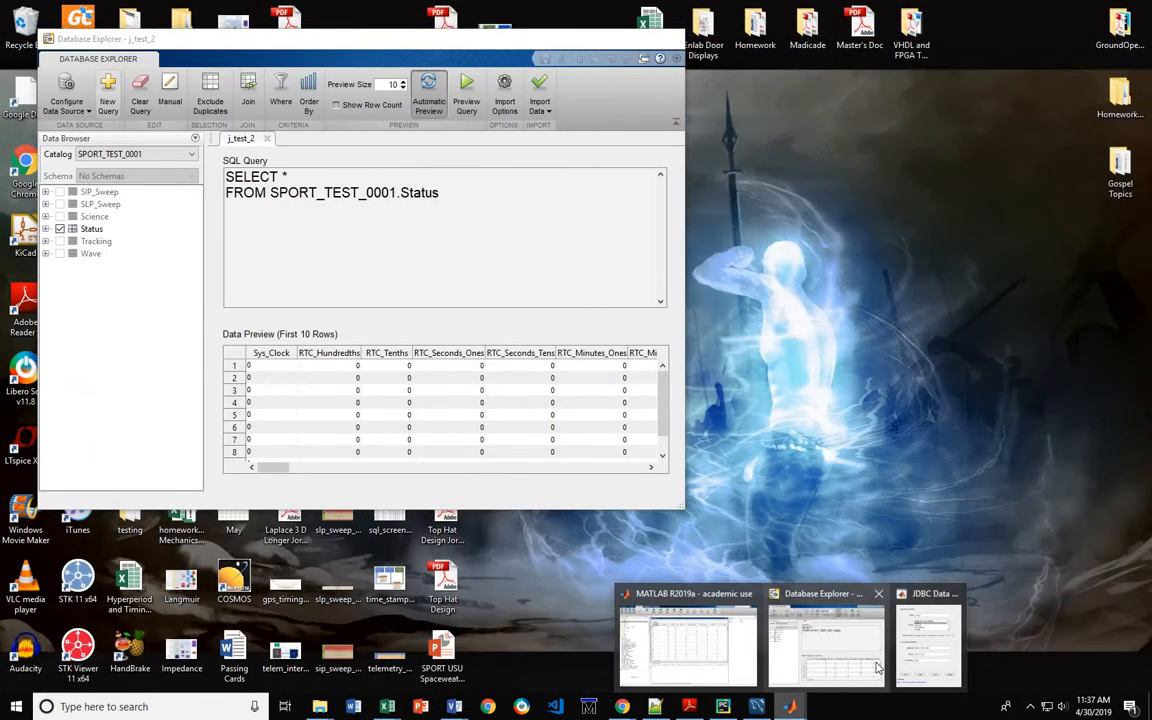
# Switch to Database Explorer and open the JDBC data source configuration window
pyautogui.click(687, 645)
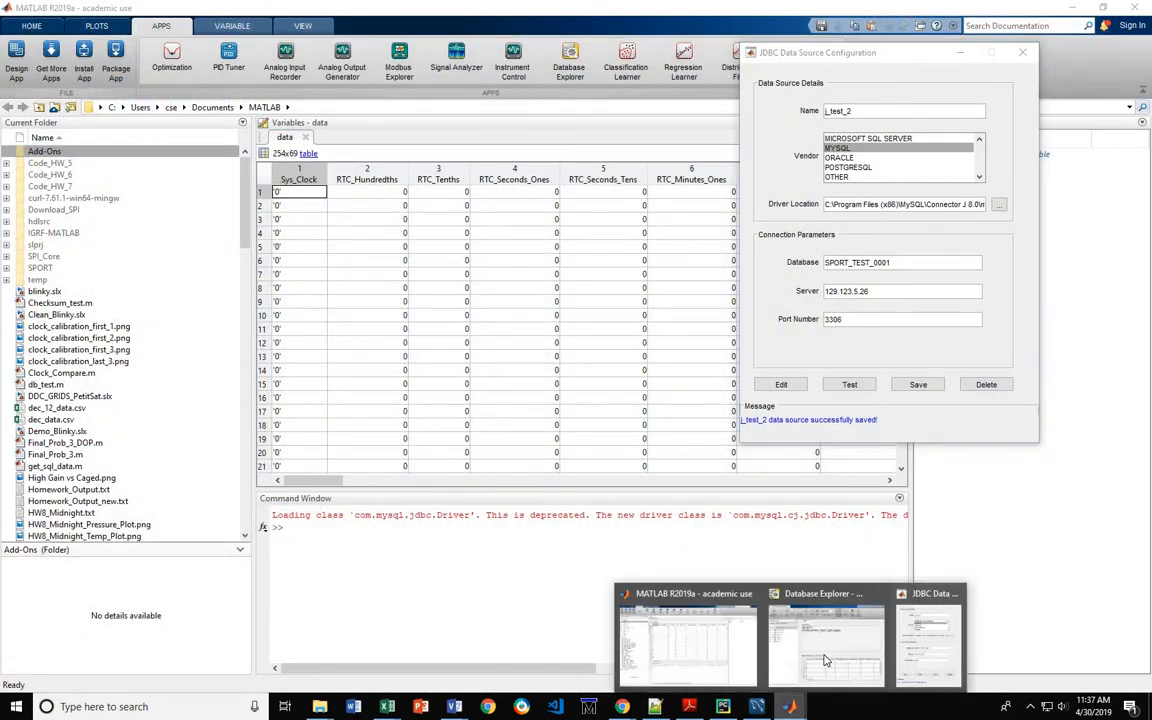
pyautogui.click(824, 640)
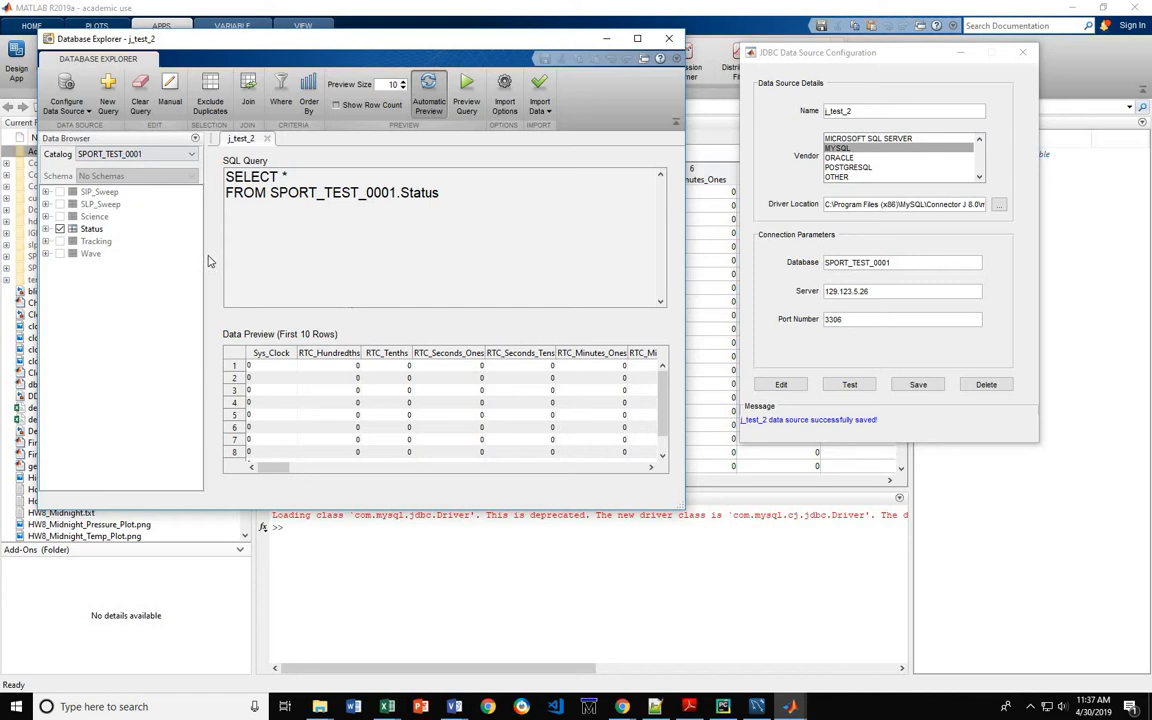
pyautogui.moveTo(67, 95)
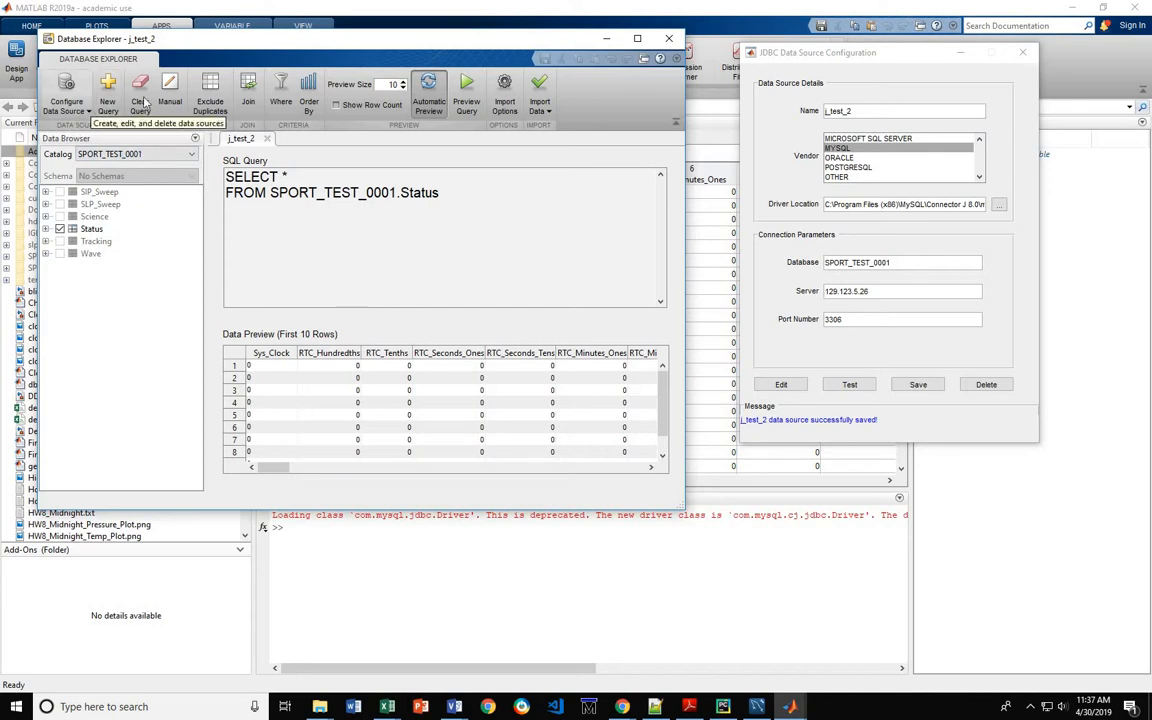
pyautogui.moveTo(540, 95)
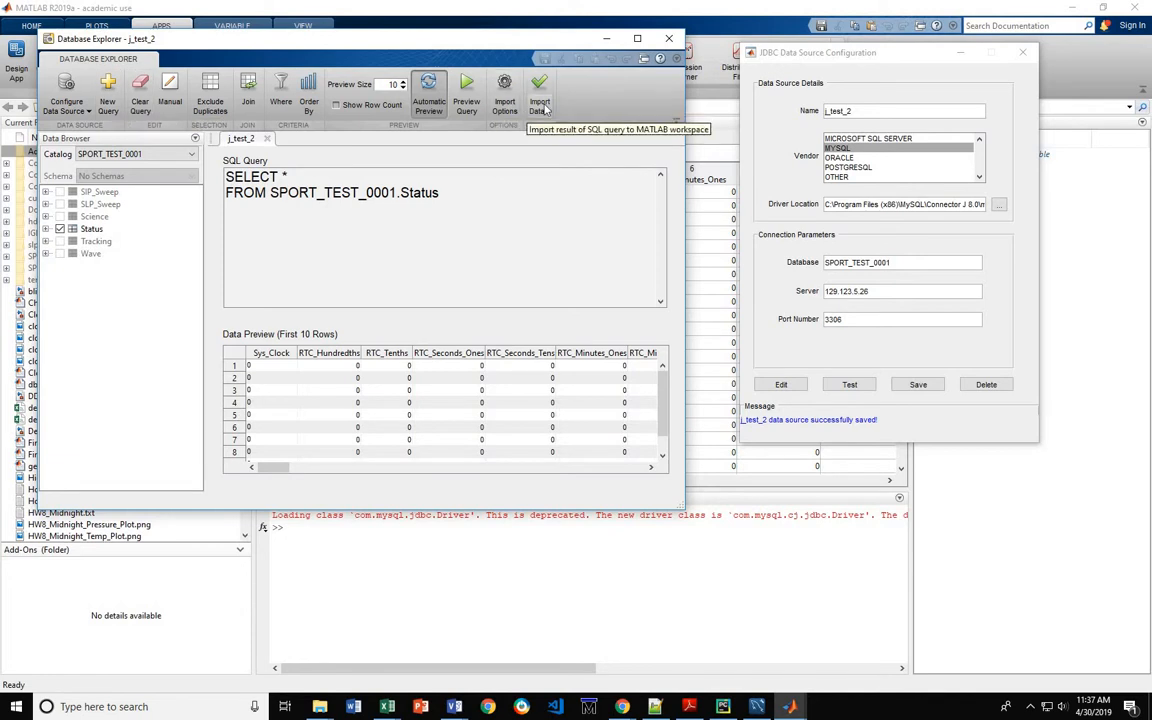
pyautogui.moveTo(67, 90)
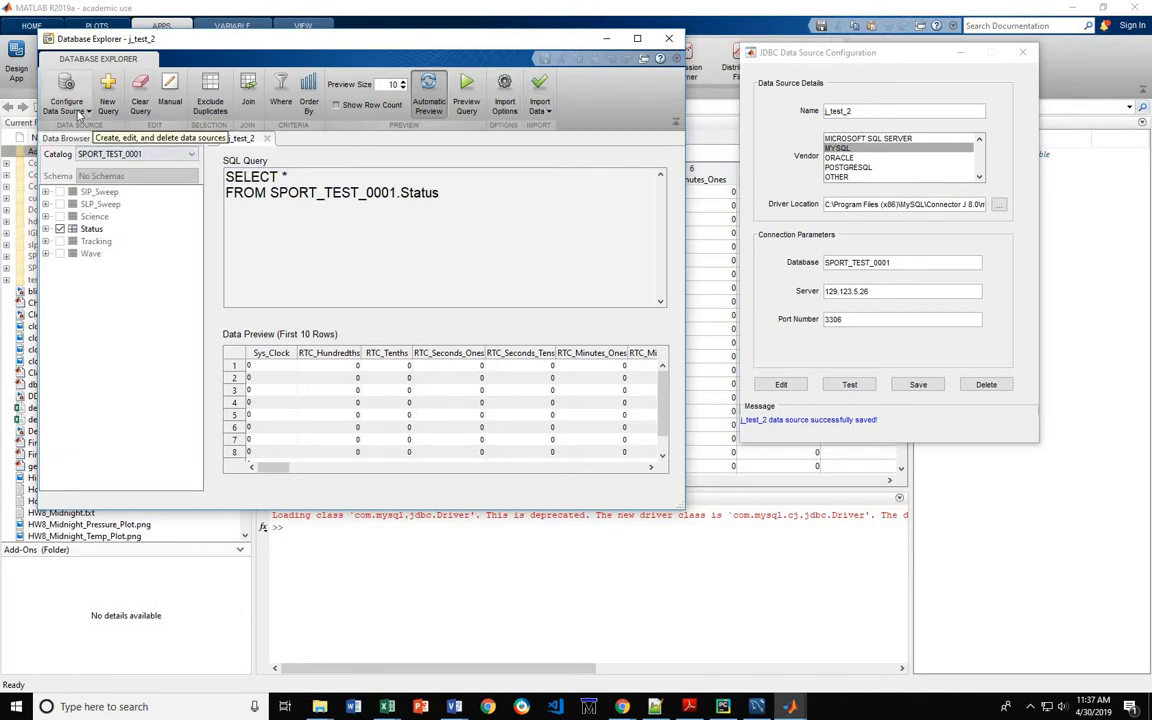
pyautogui.moveTo(67, 90)
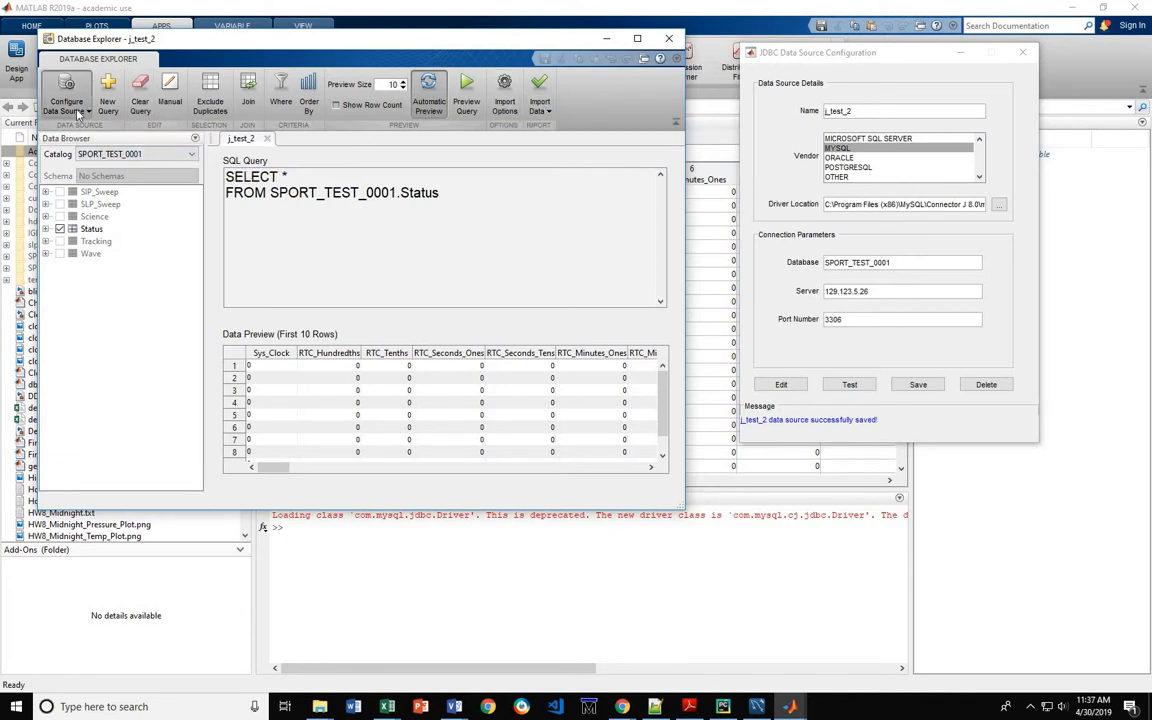
pyautogui.click(67, 95)
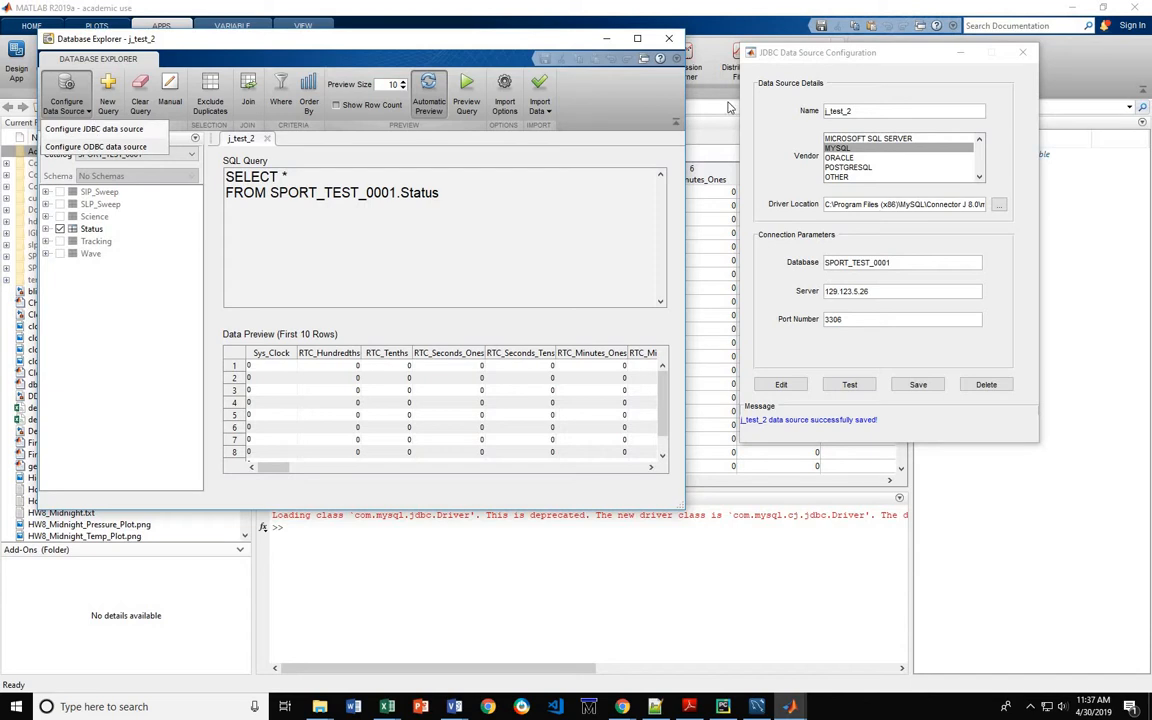
pyautogui.click(815, 52)
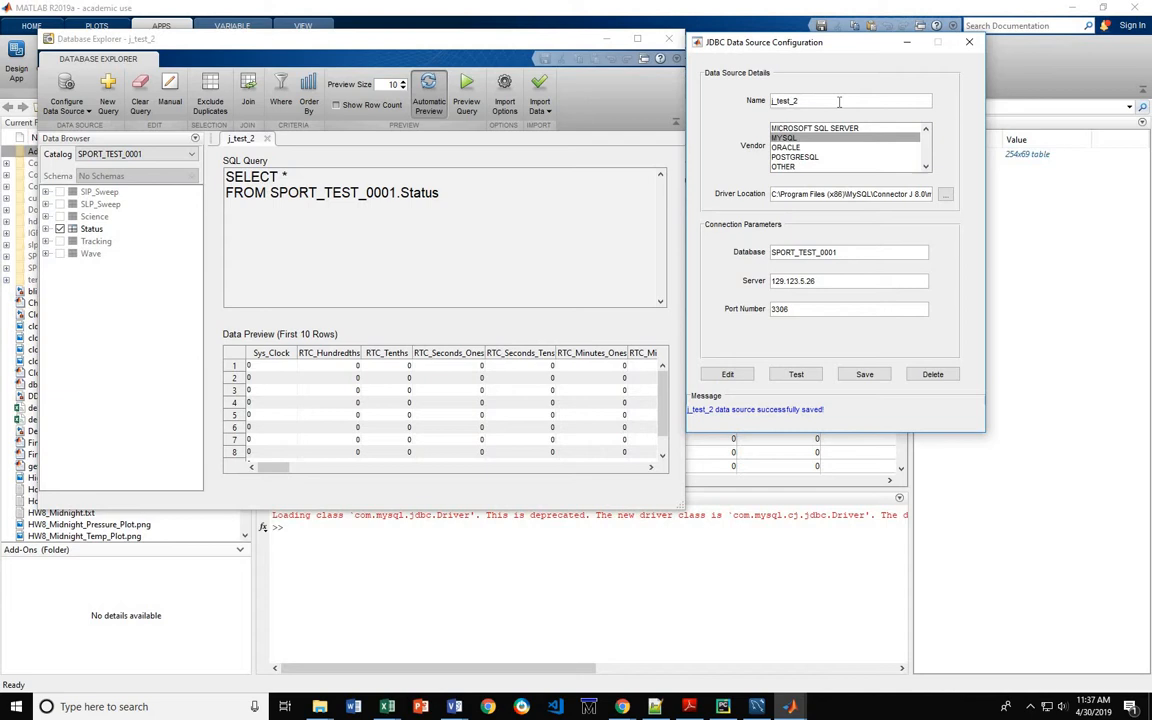
pyautogui.click(785, 137)
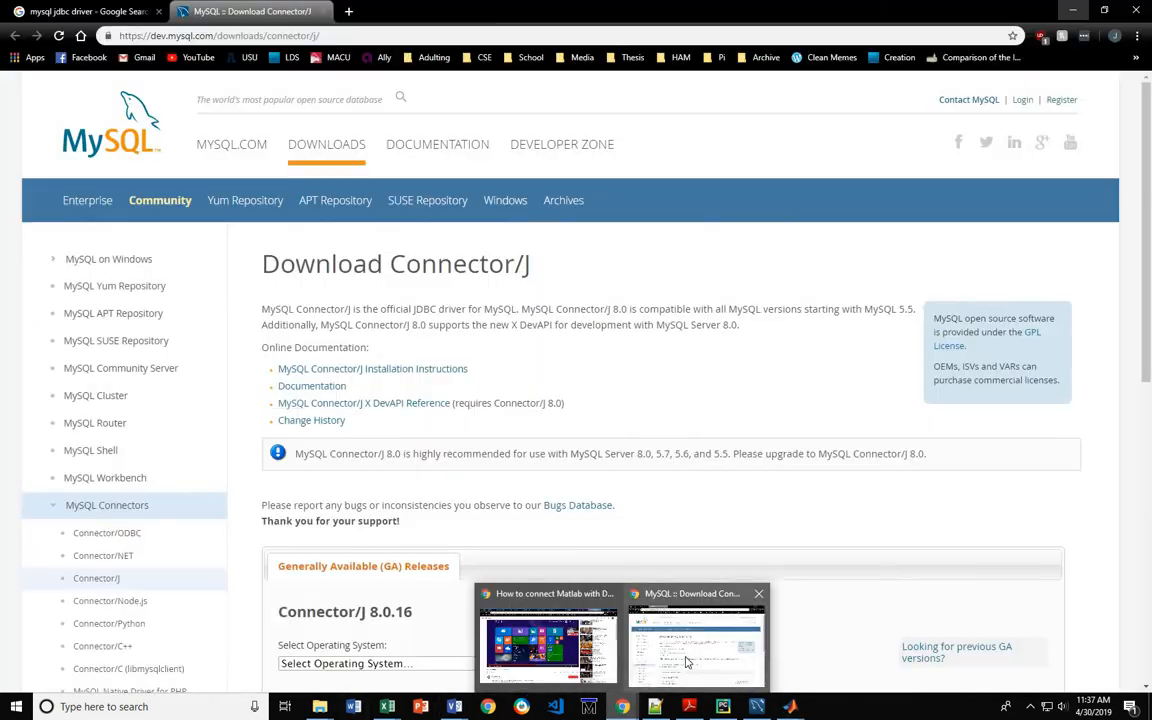
# Open the Connector/J download page and view the Platform Independent archives
pyautogui.click(85, 11)
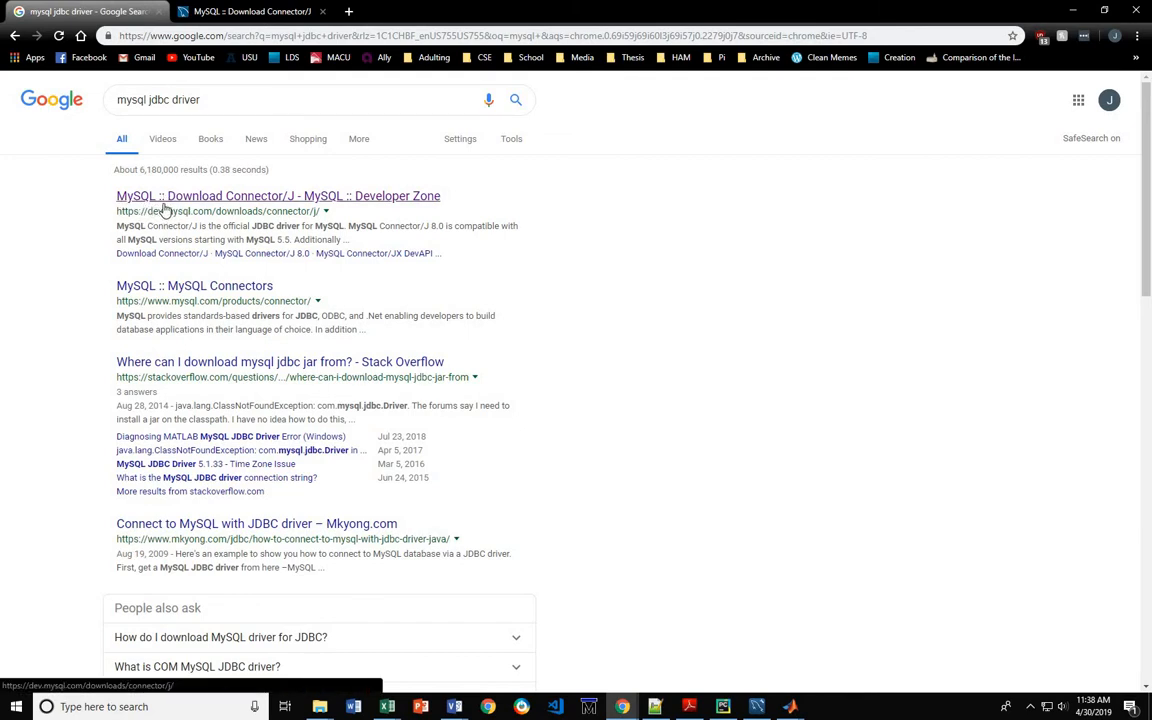
pyautogui.click(278, 195)
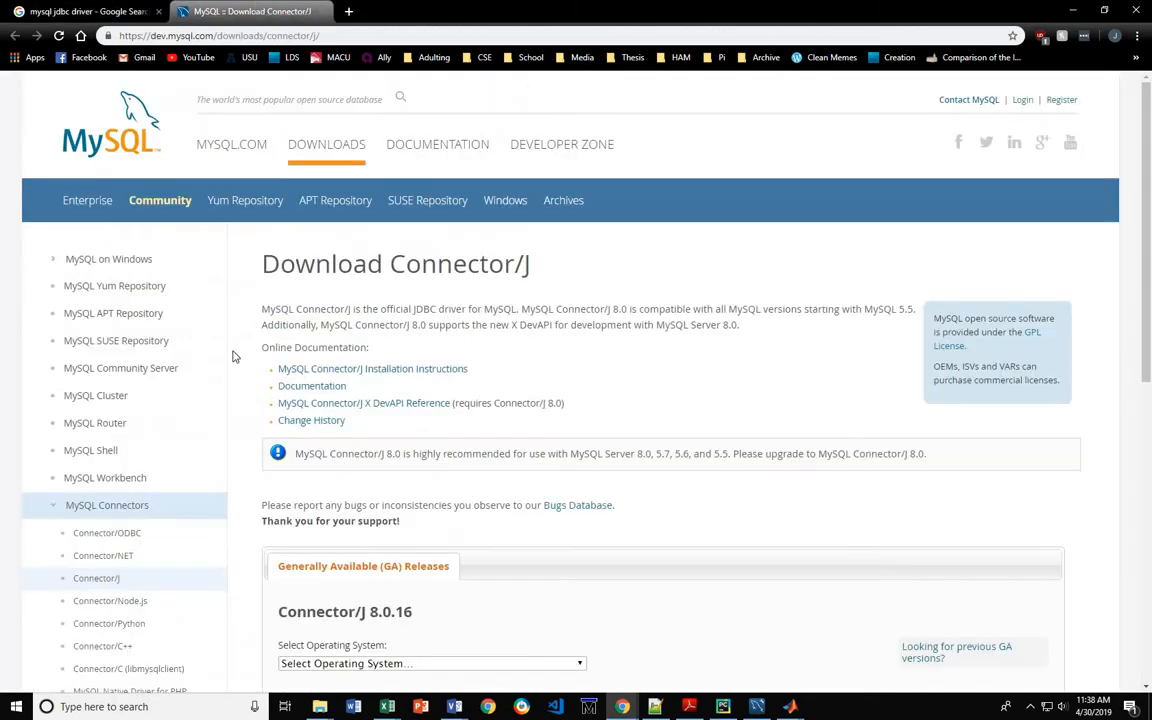
pyautogui.scroll(-3)
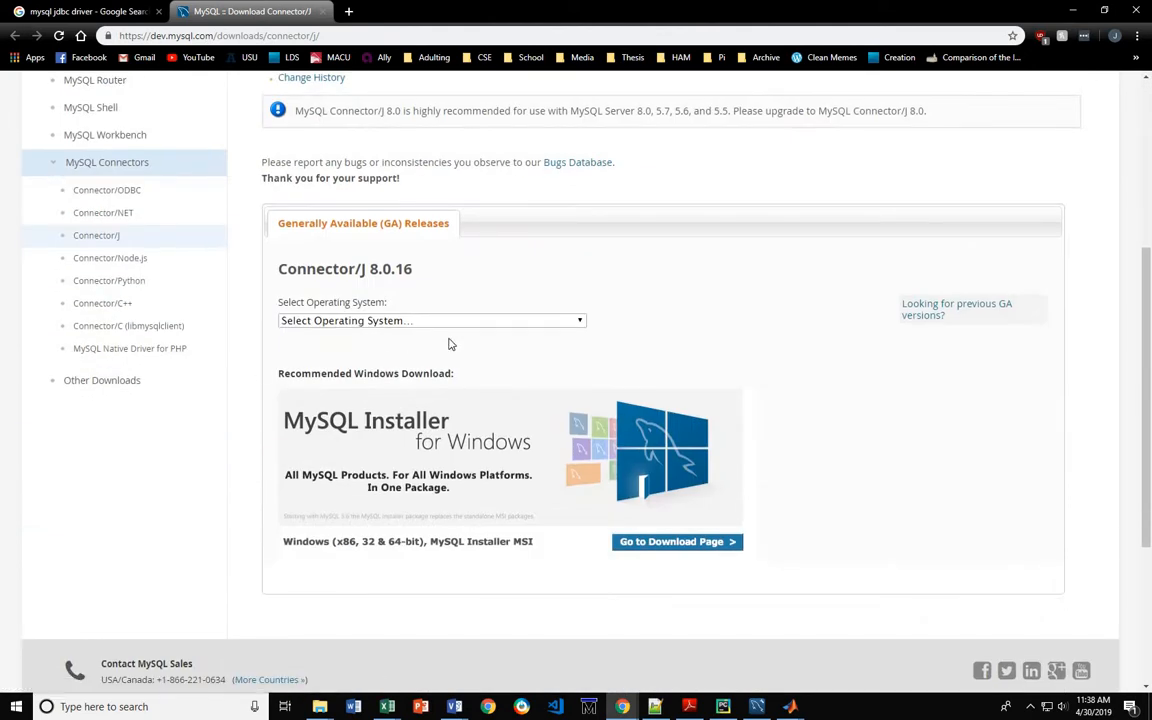
pyautogui.click(430, 320)
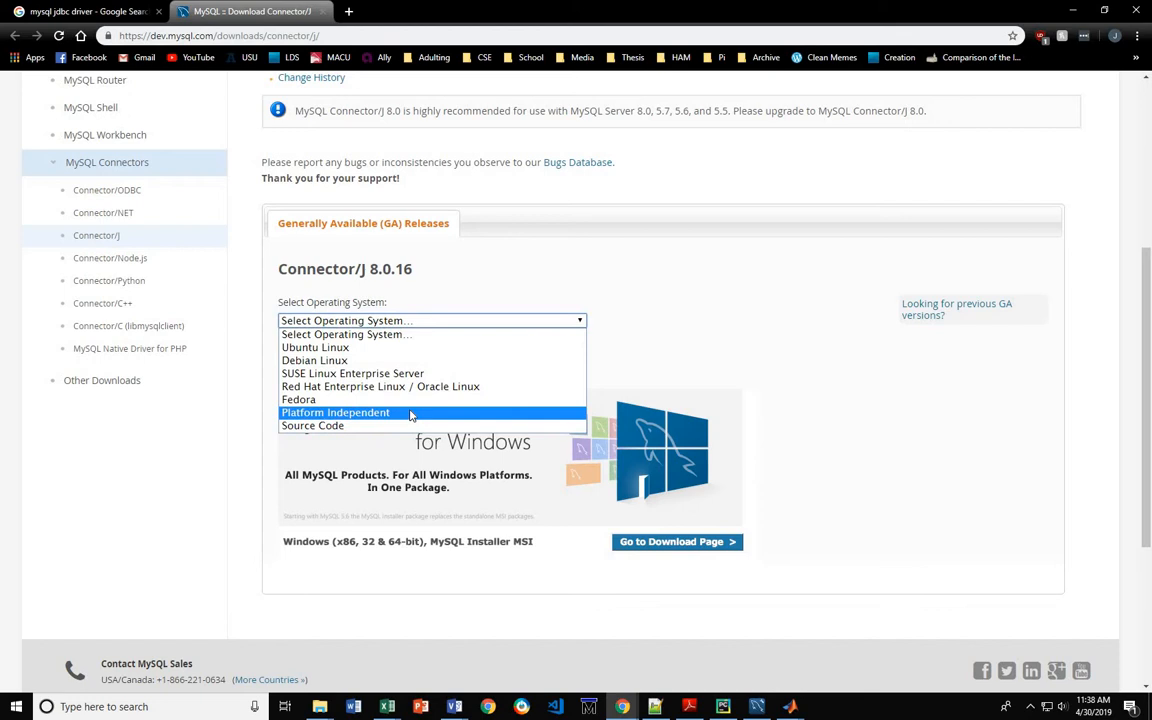
pyautogui.click(335, 412)
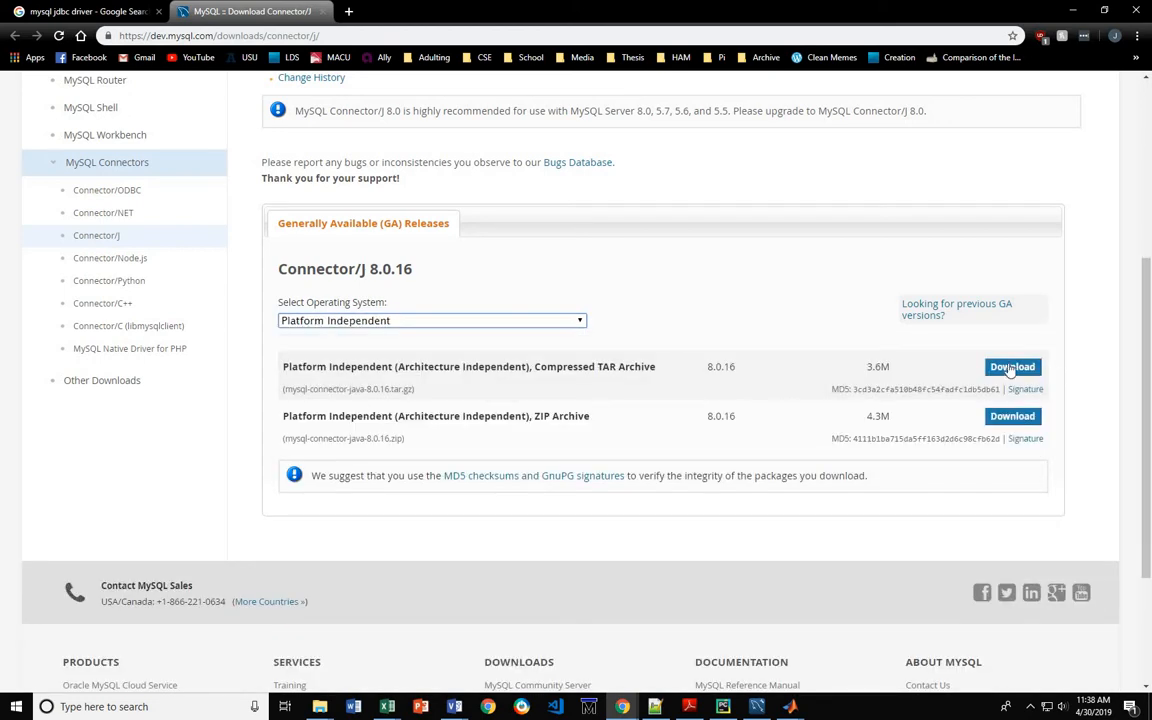
pyautogui.moveTo(490, 320)
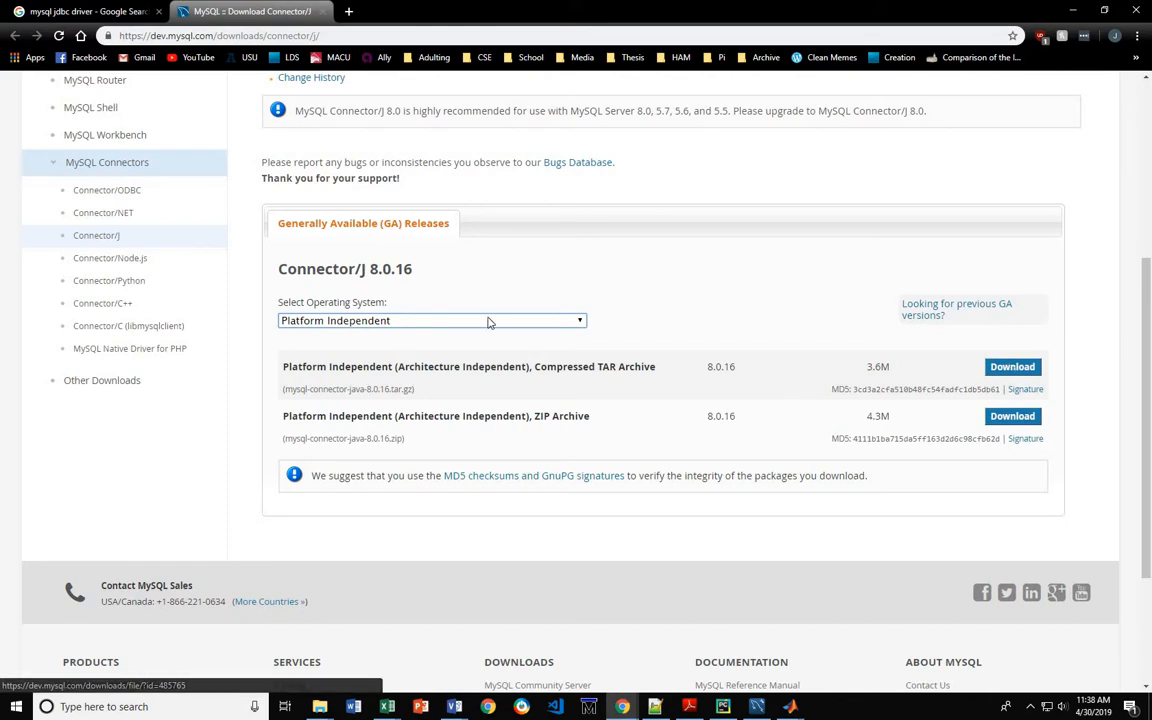
# Switch the OS back to the Windows installer and reach the MySQL Installer download page
pyautogui.click(430, 320)
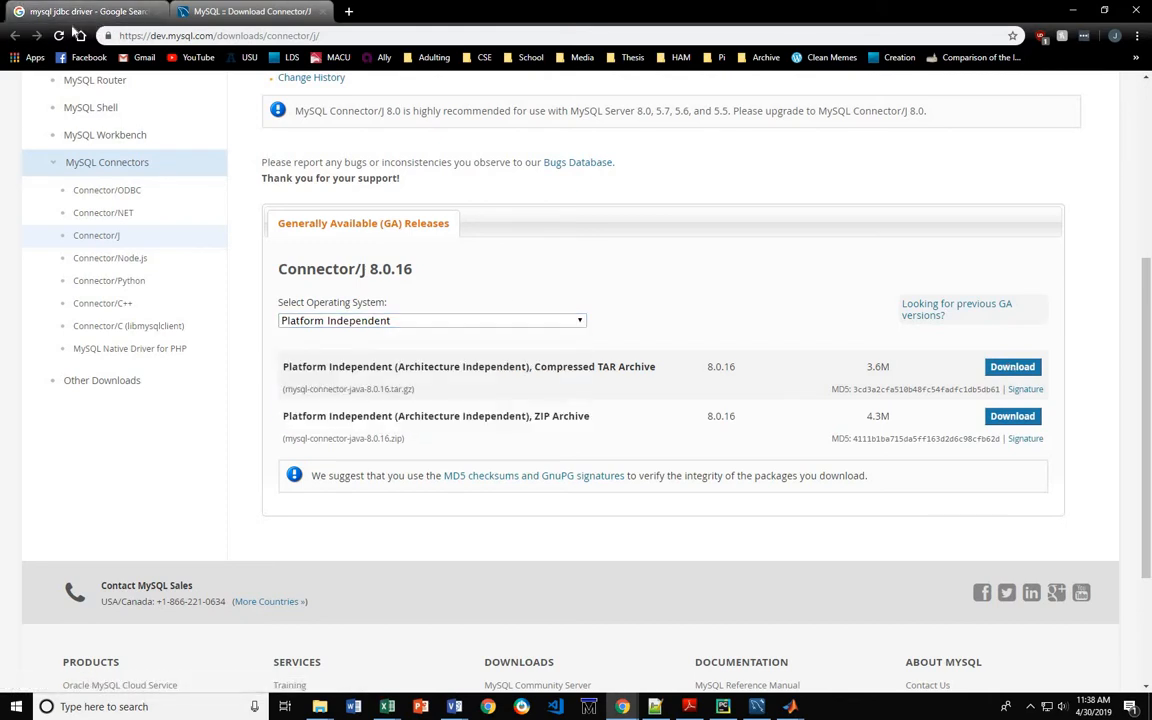
pyautogui.click(430, 320)
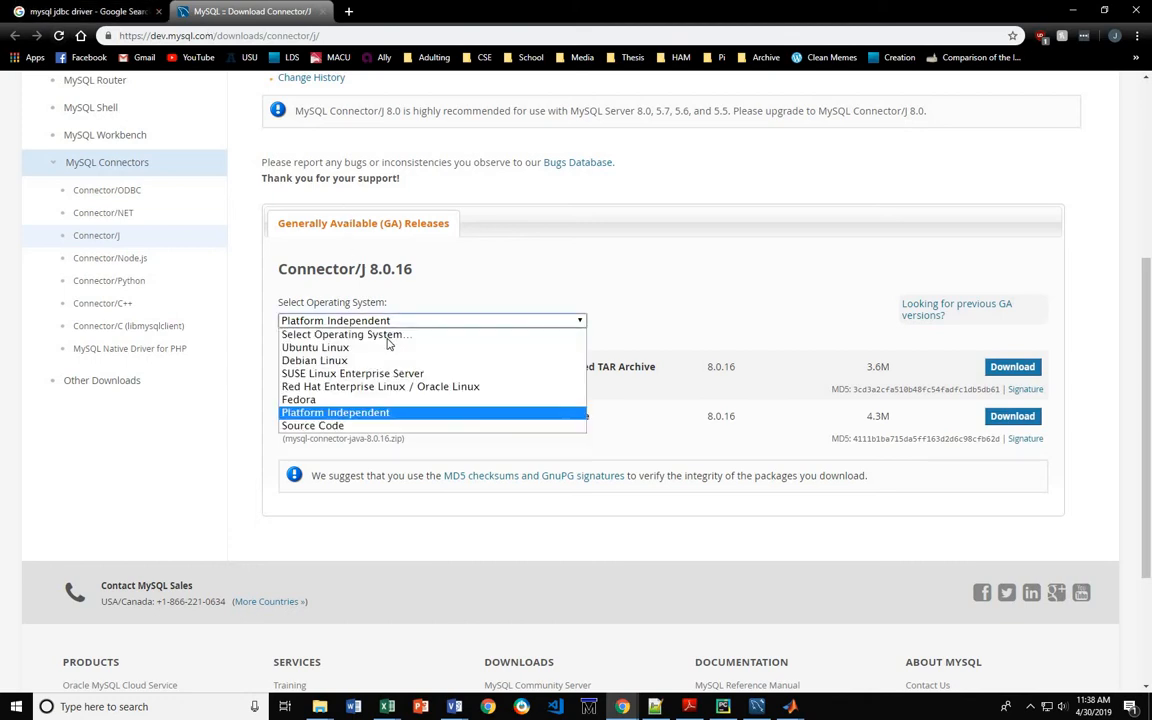
pyautogui.click(347, 334)
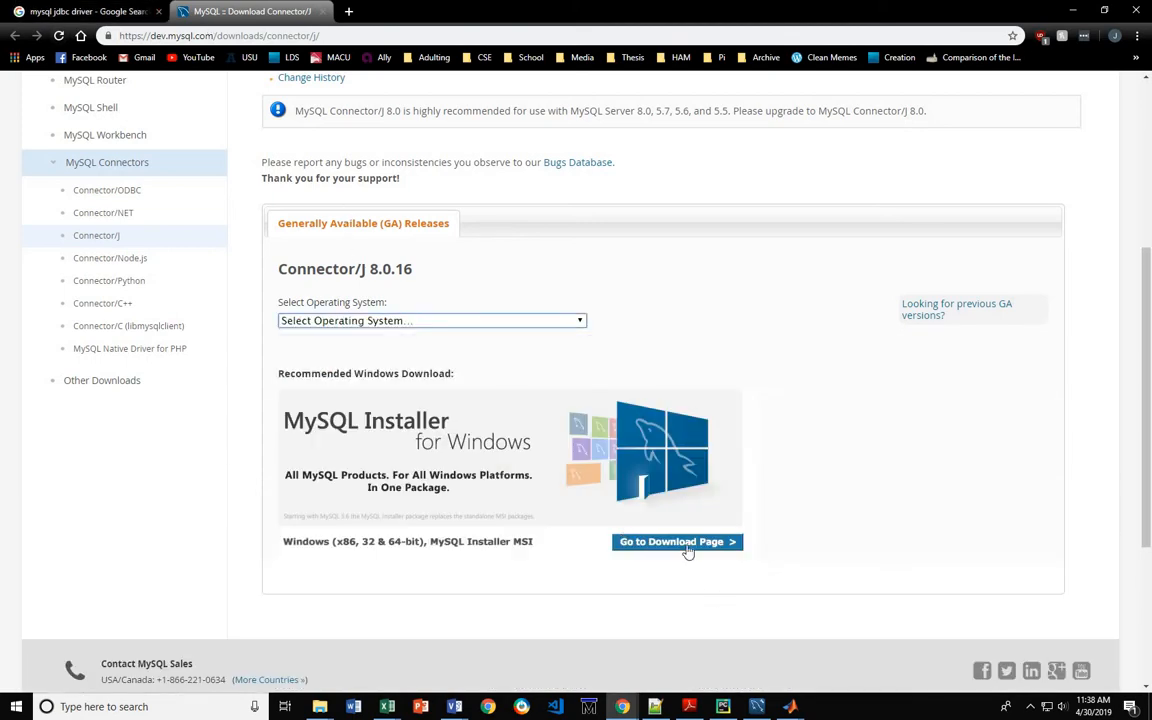
pyautogui.click(677, 541)
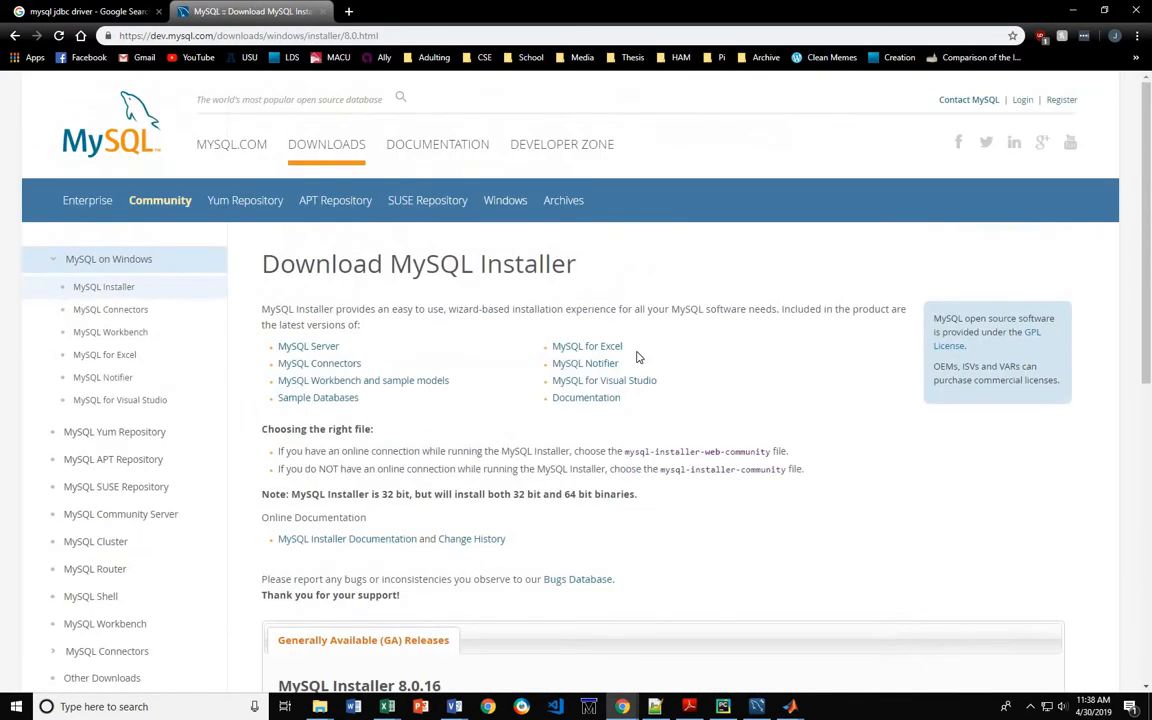
pyautogui.scroll(-3)
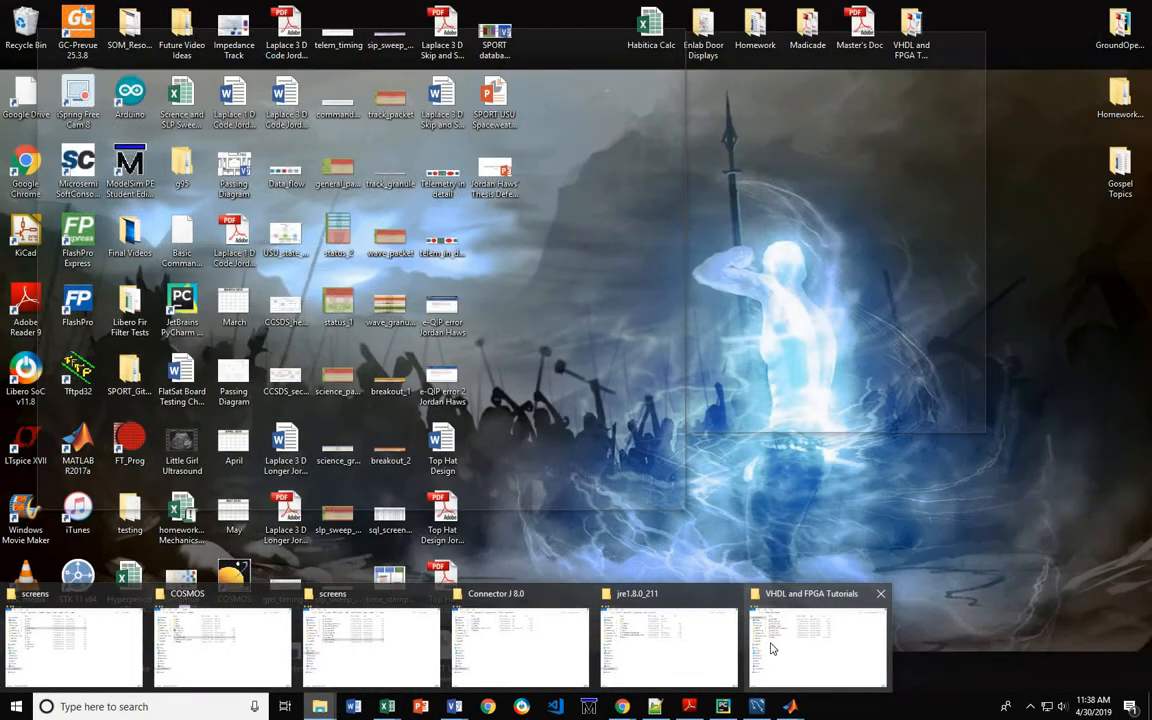
# Open the Connector J 8.0 folder holding the mysql-connector-java-8.0.16 jar
pyautogui.click(519, 645)
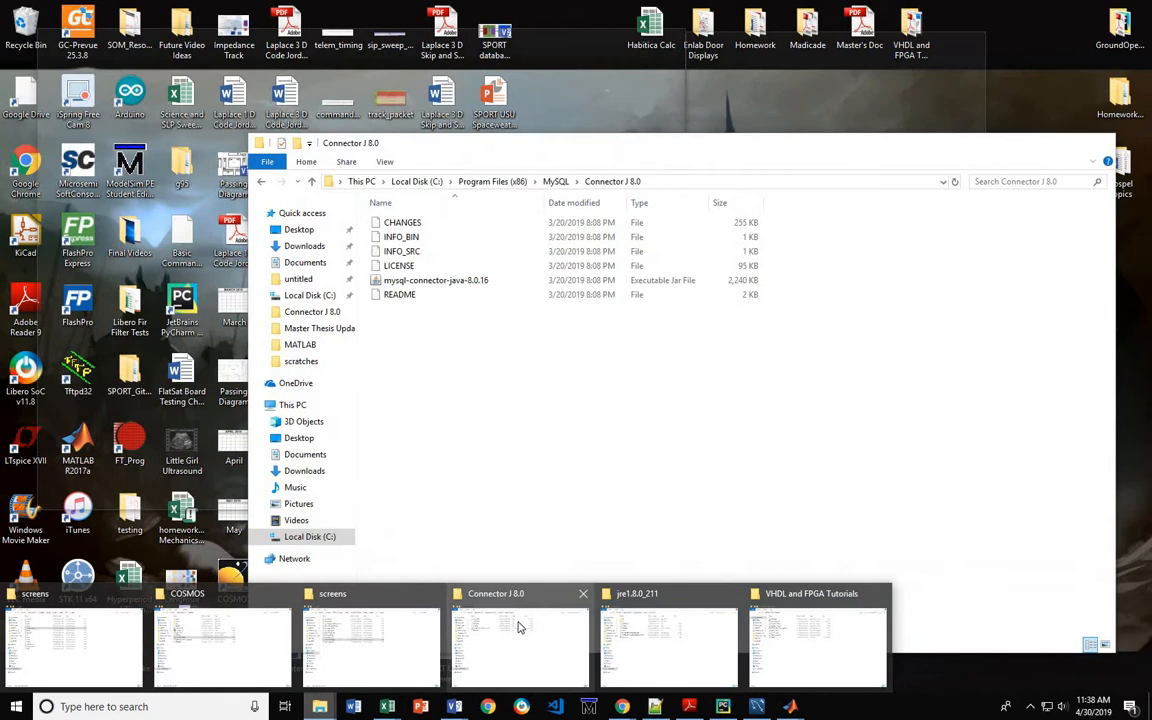
pyautogui.click(518, 640)
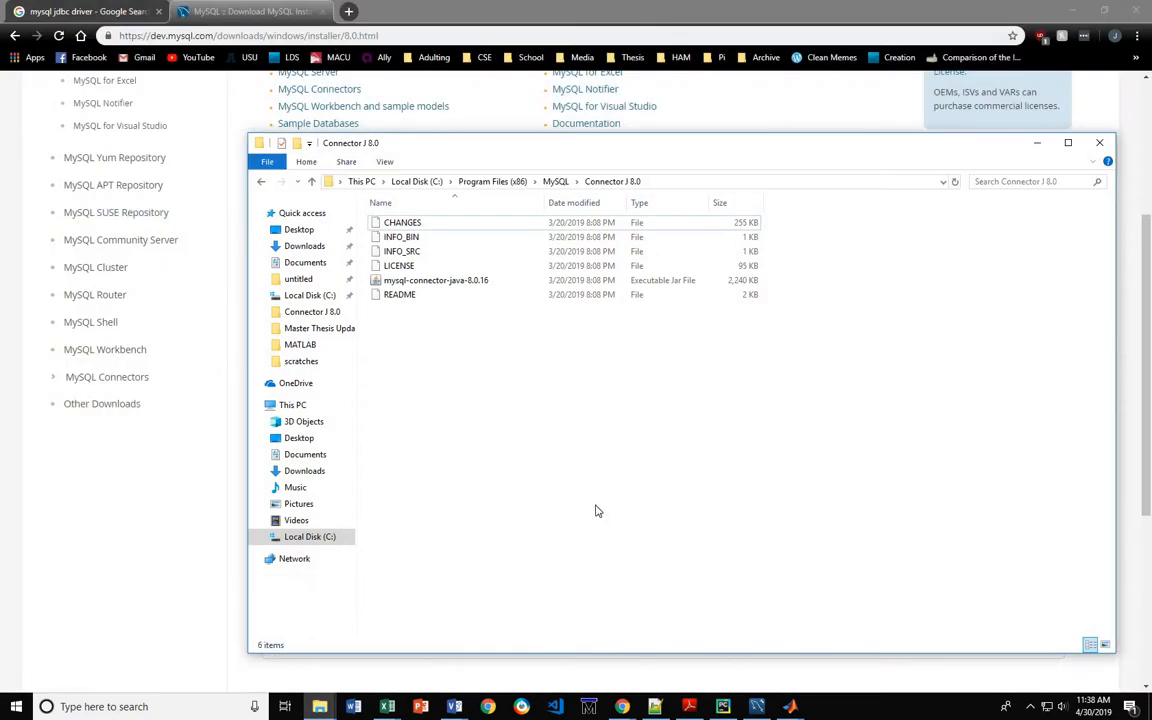
pyautogui.moveTo(476, 295)
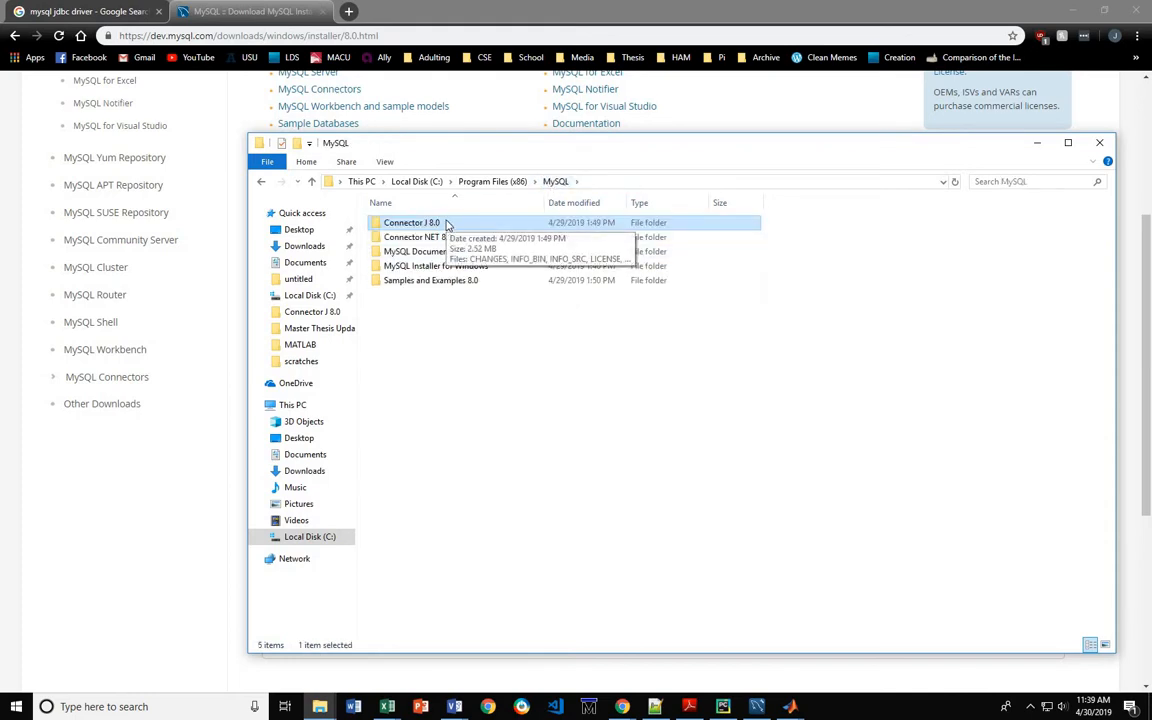
pyautogui.doubleClick(412, 222)
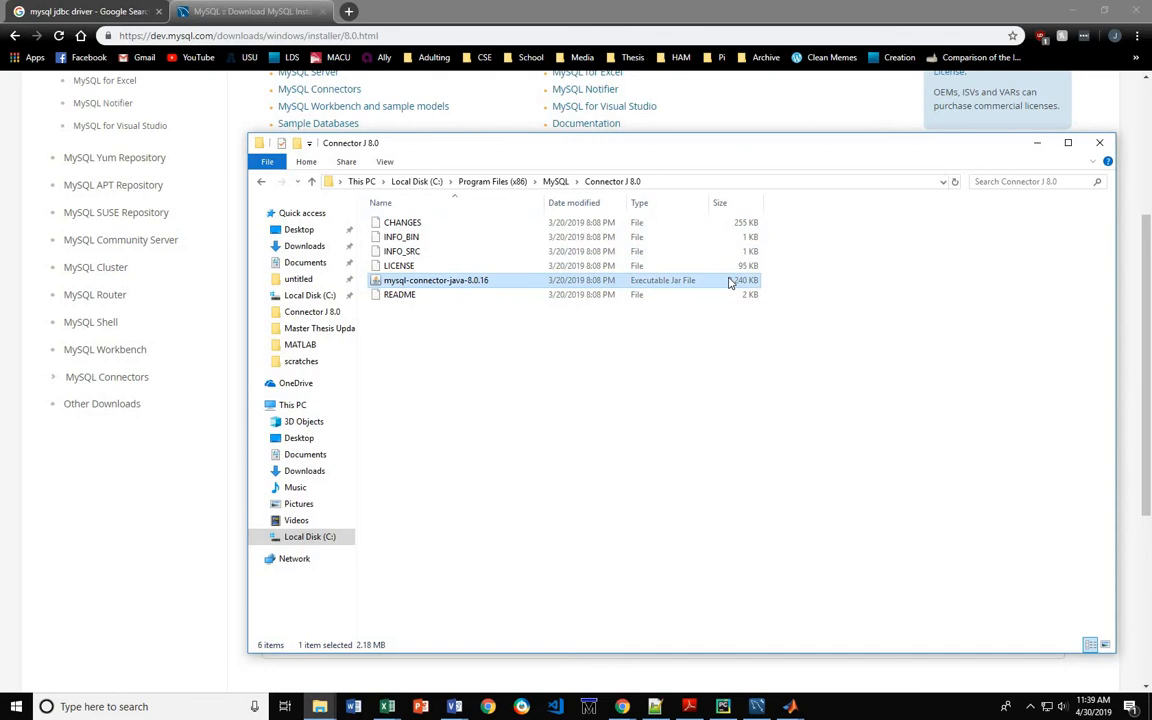
pyautogui.moveTo(424, 293)
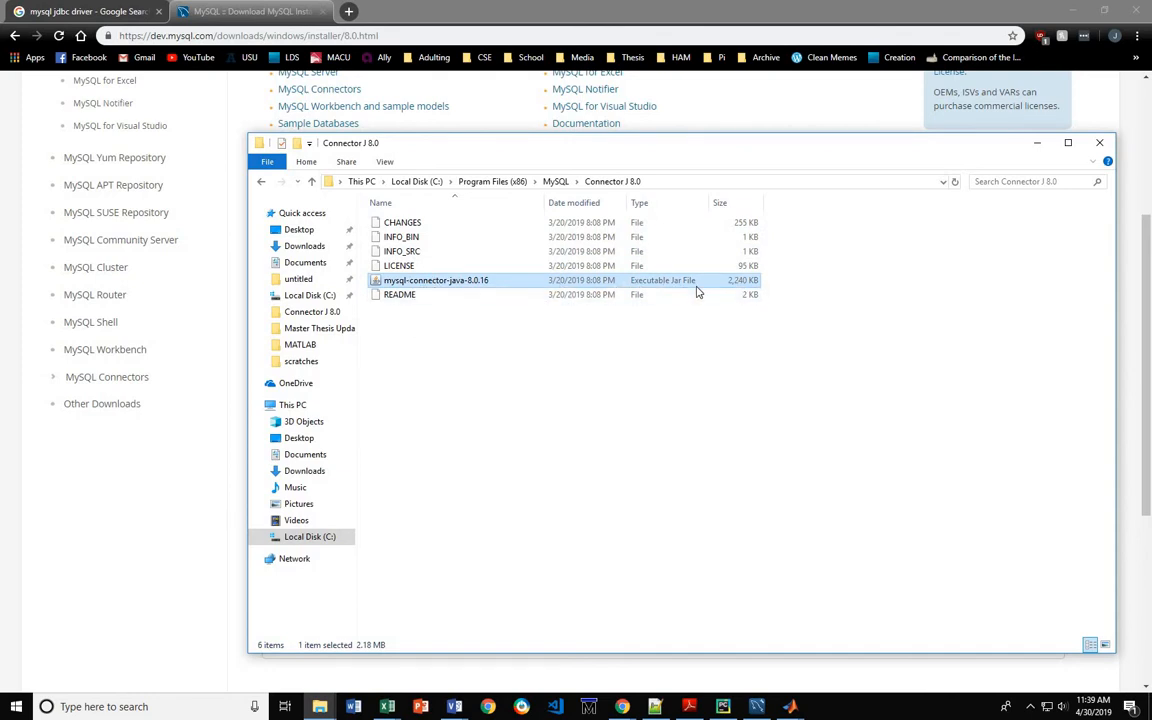
pyautogui.moveTo(555, 693)
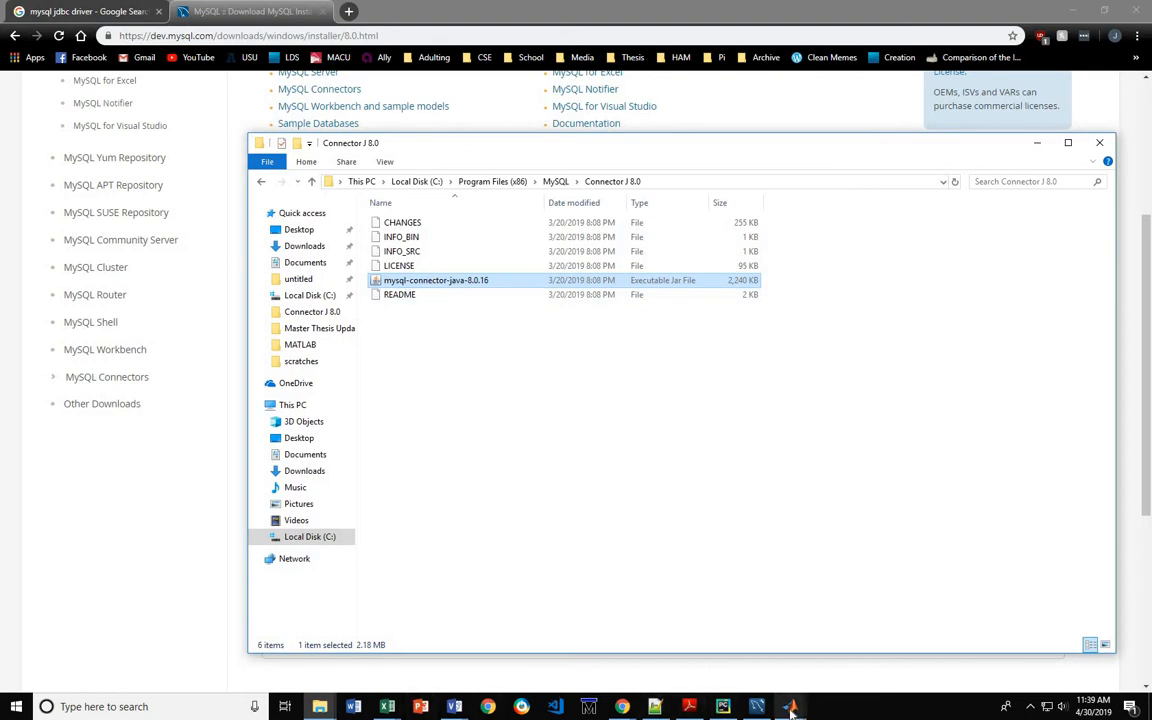
# Return to MATLAB's JDBC configuration, keep the connector folder alongside, and name the source j_test_3
pyautogui.click(791, 706)
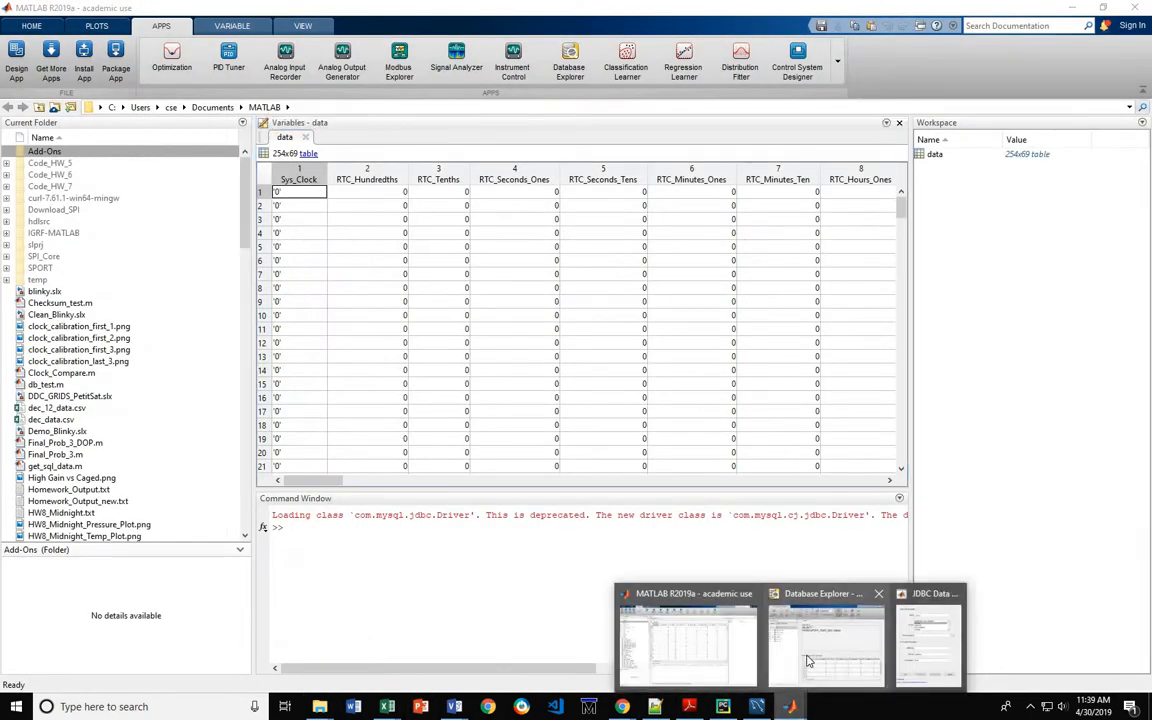
pyautogui.click(824, 640)
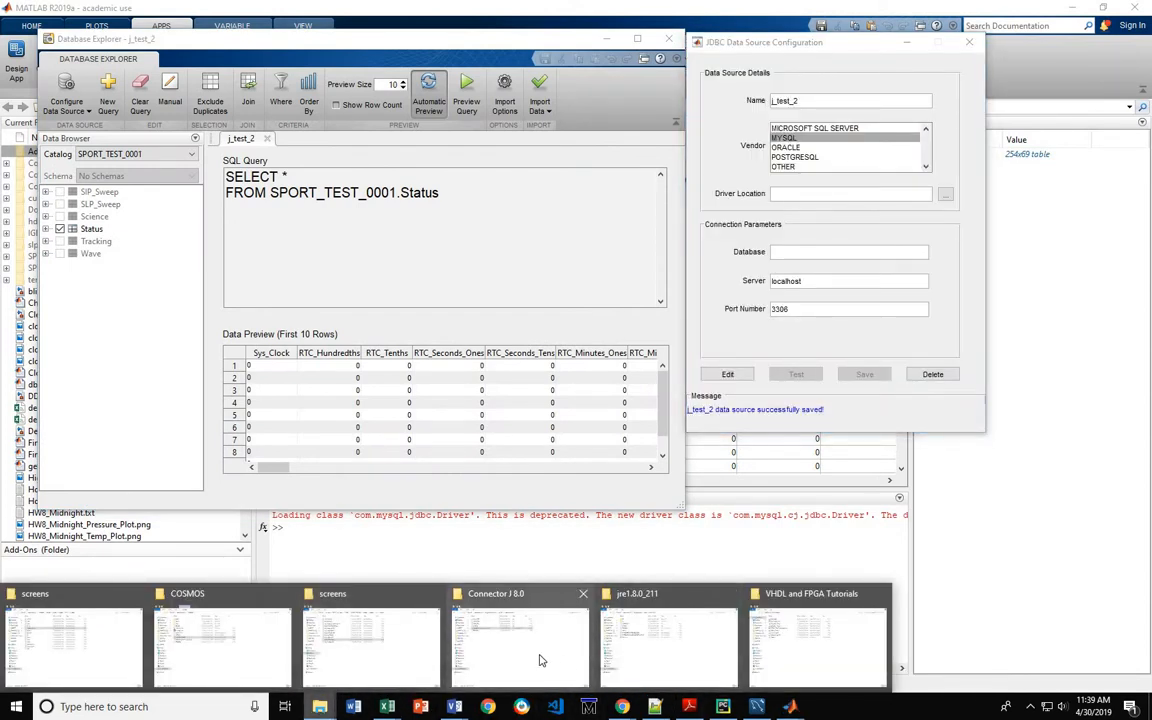
pyautogui.click(519, 640)
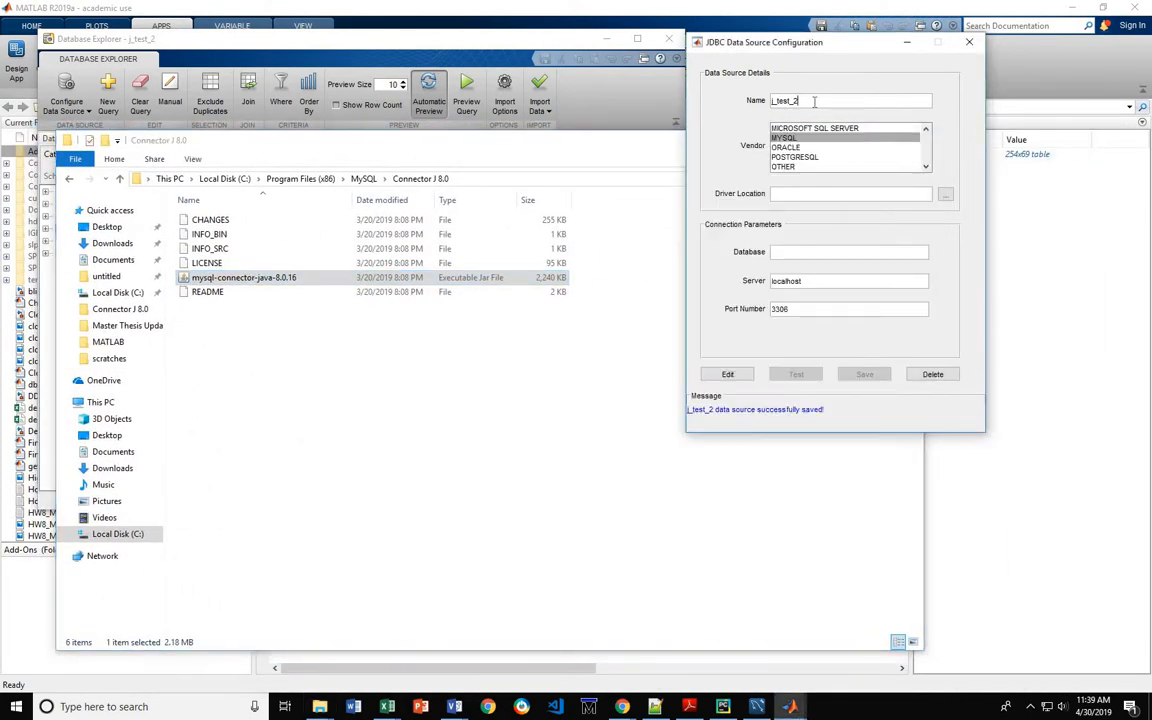
pyautogui.write('3')
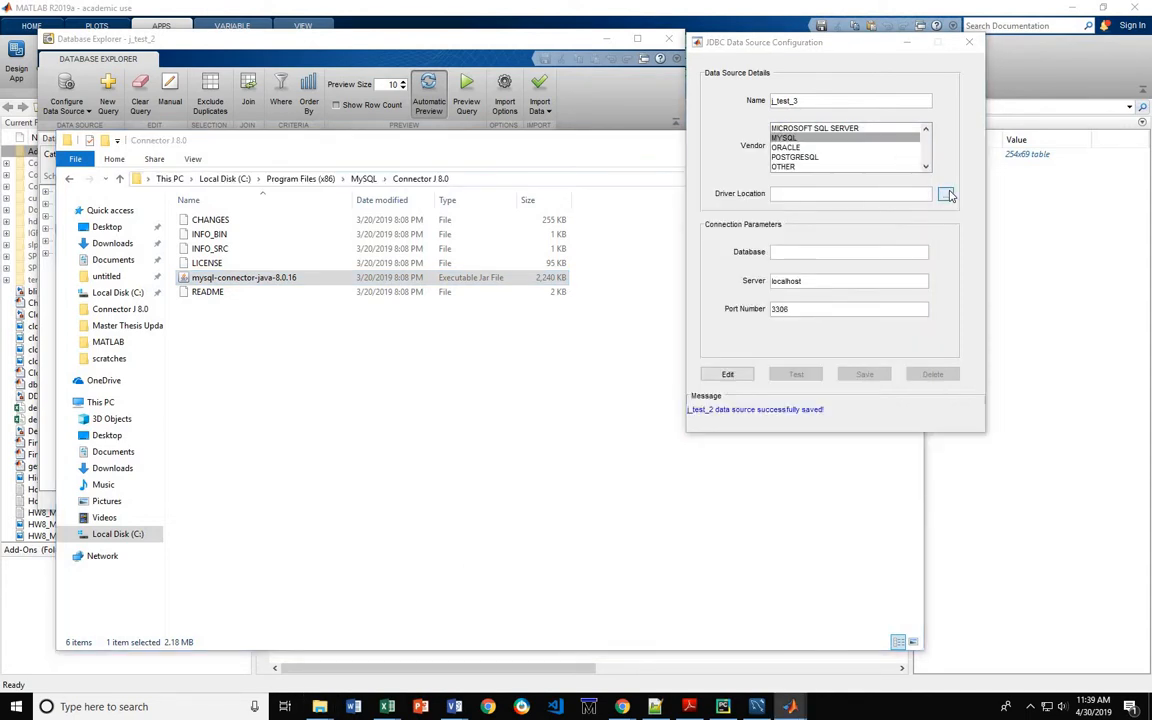
# Set the driver location to mysql-connector-java-8.0.16.jar in Connector J 8.0
pyautogui.click(946, 193)
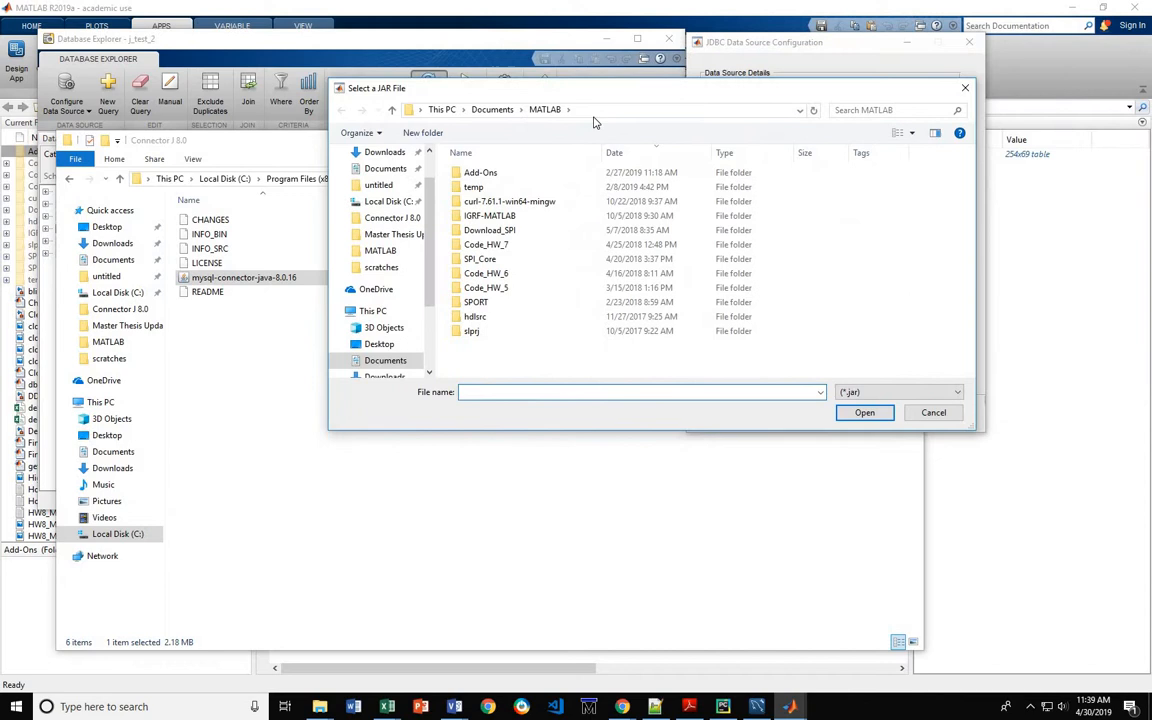
pyautogui.click(600, 110)
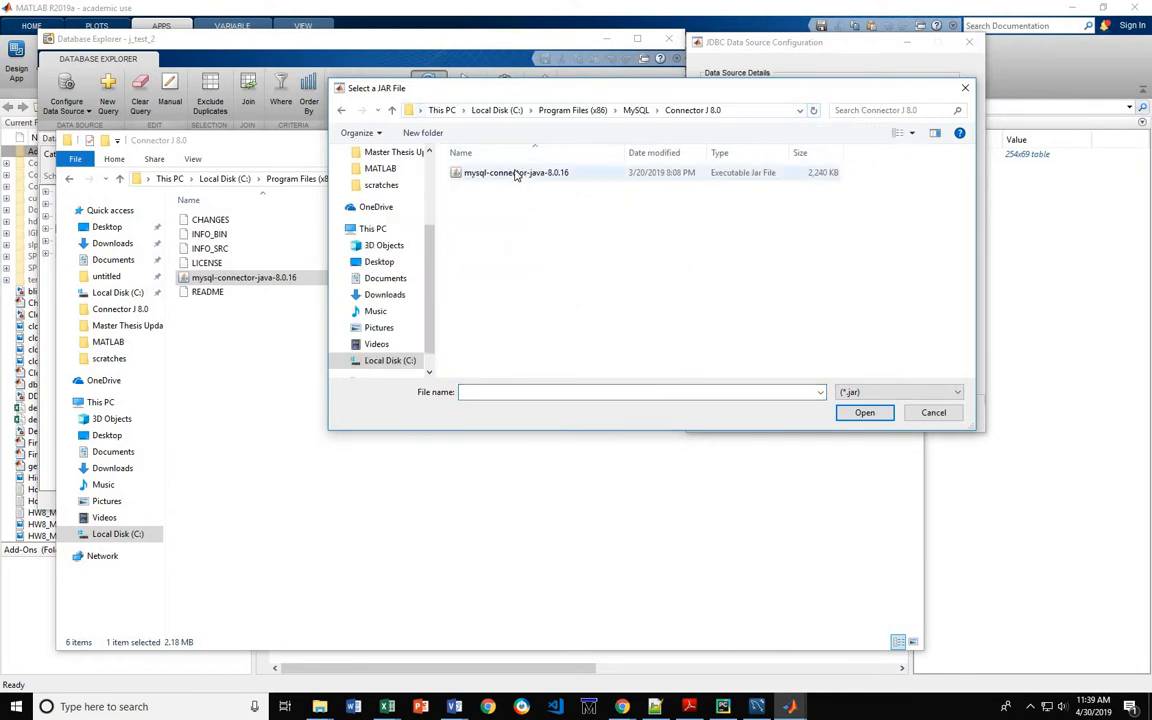
pyautogui.click(863, 412)
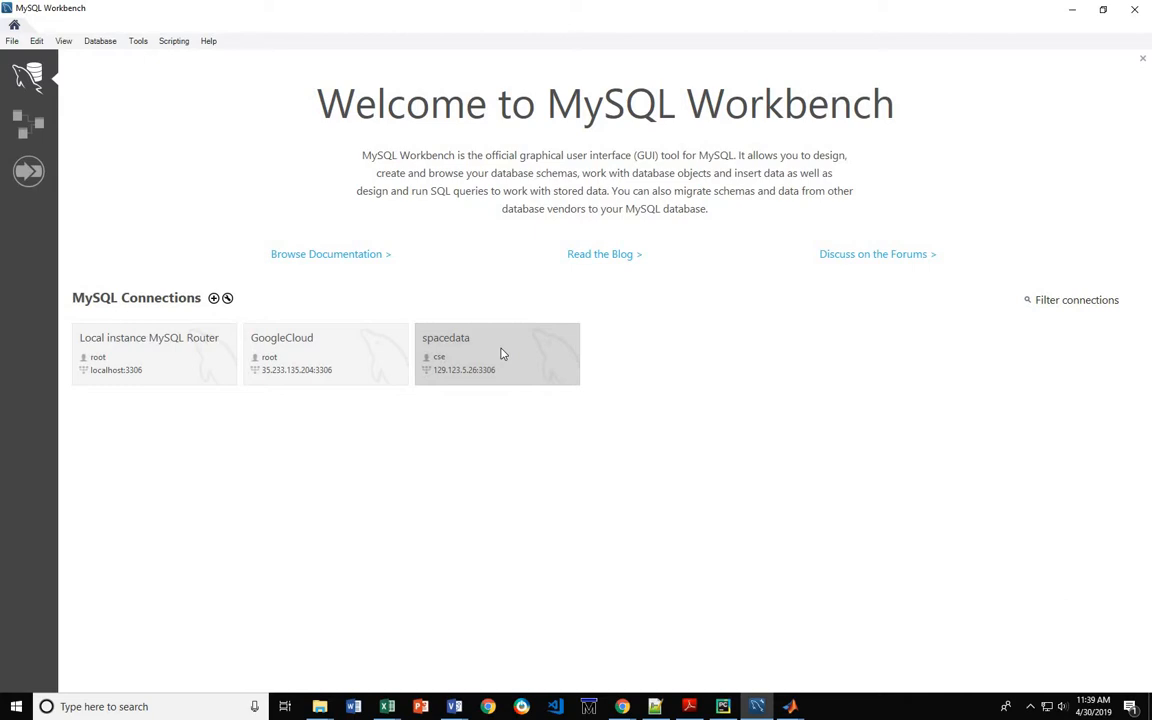
pyautogui.moveTo(435, 381)
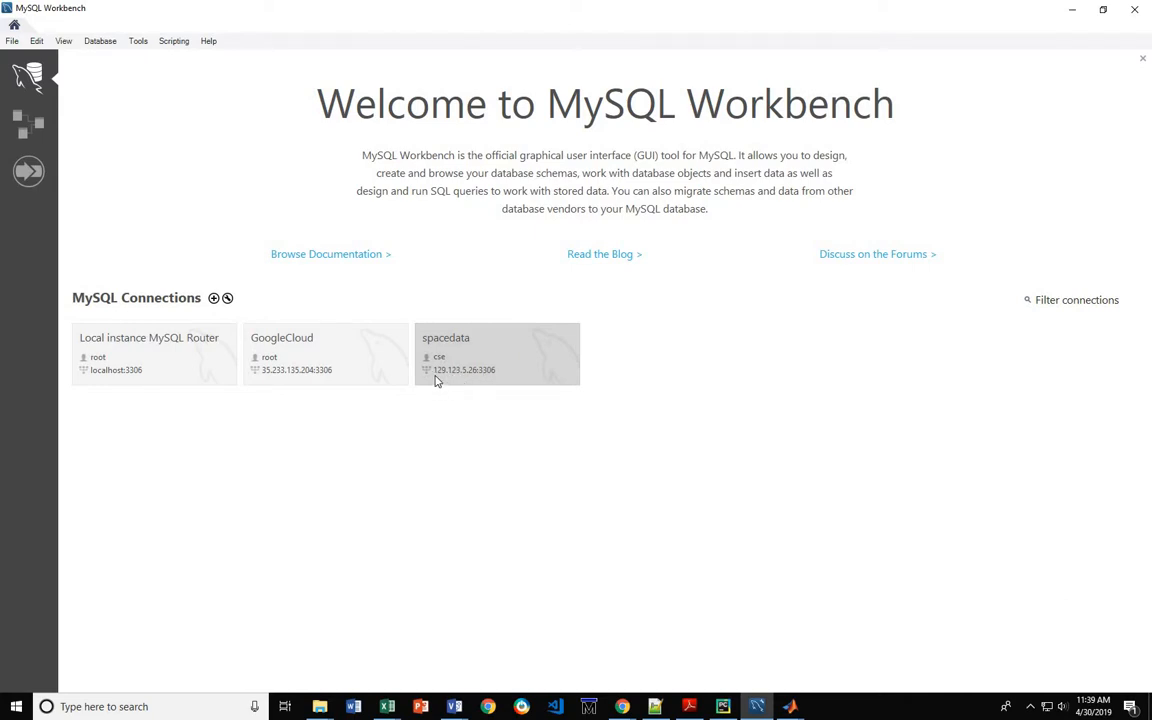
pyautogui.moveTo(479, 384)
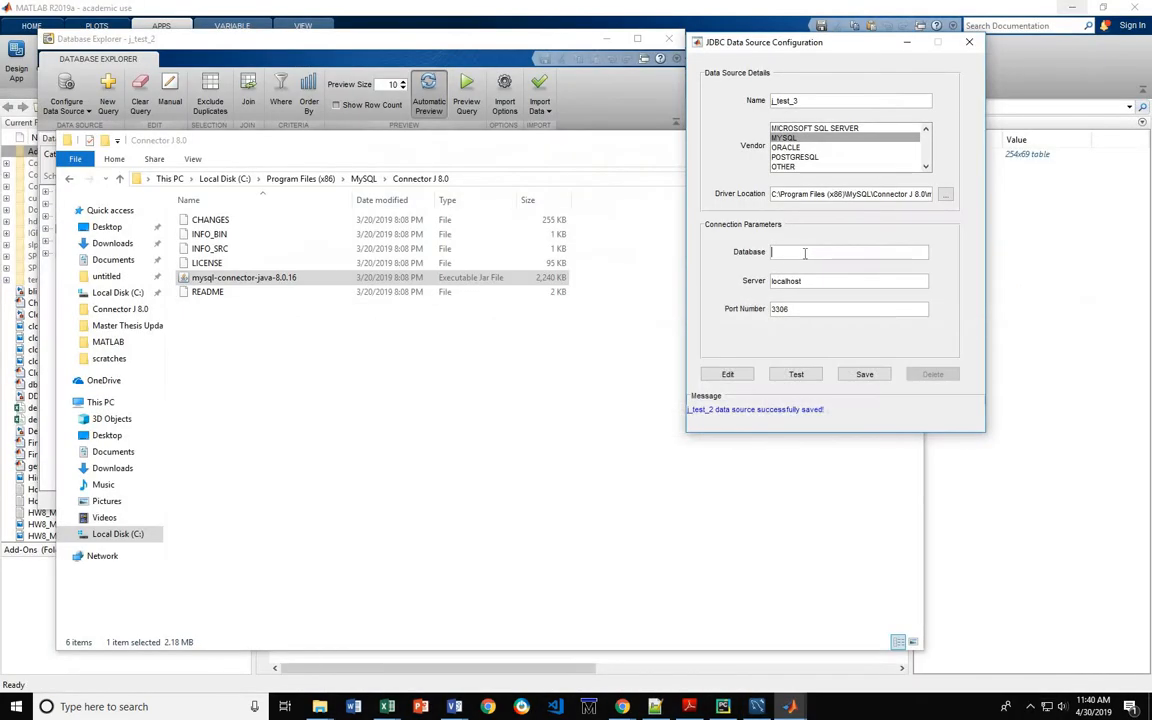
pyautogui.moveTo(805, 252)
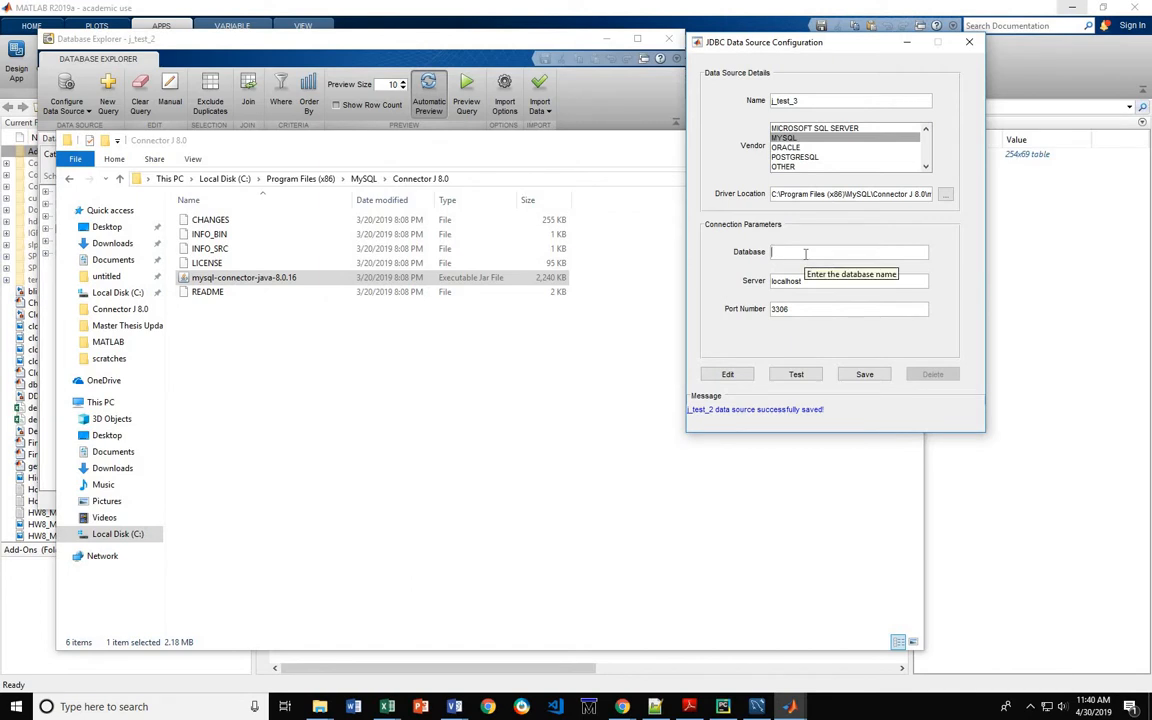
# Enter 129.123.5.26 as the j_test_3 server address
pyautogui.write('129.123.5.26')
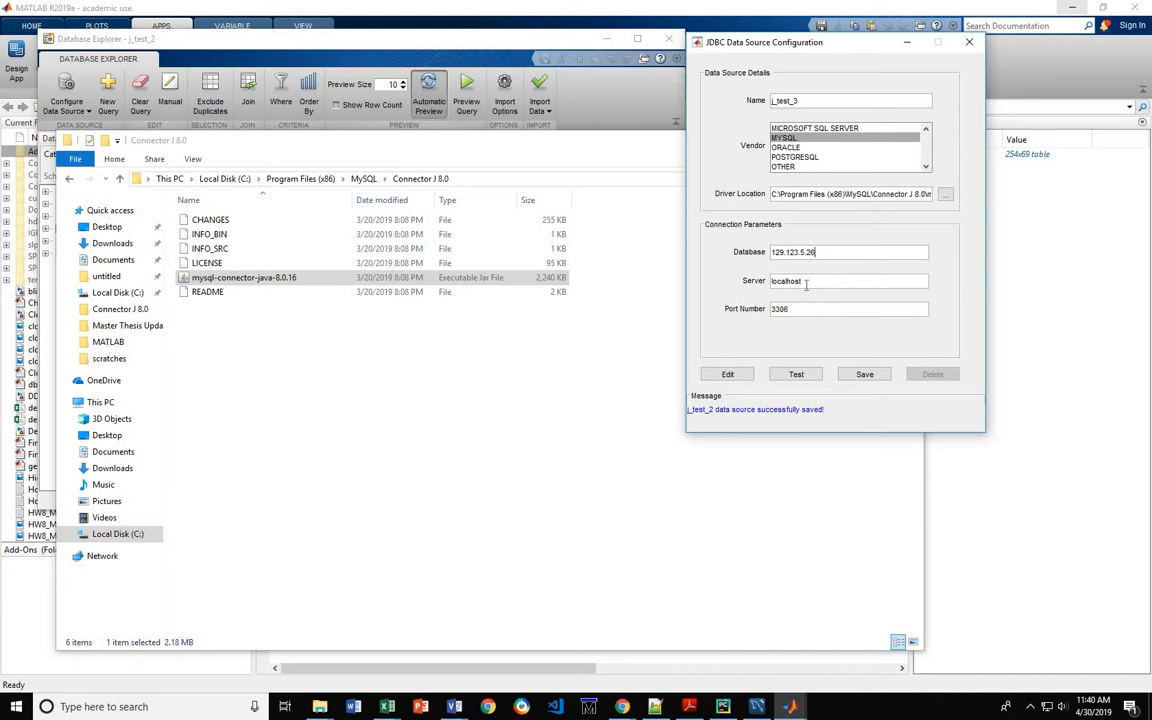
pyautogui.tripleClick(848, 251)
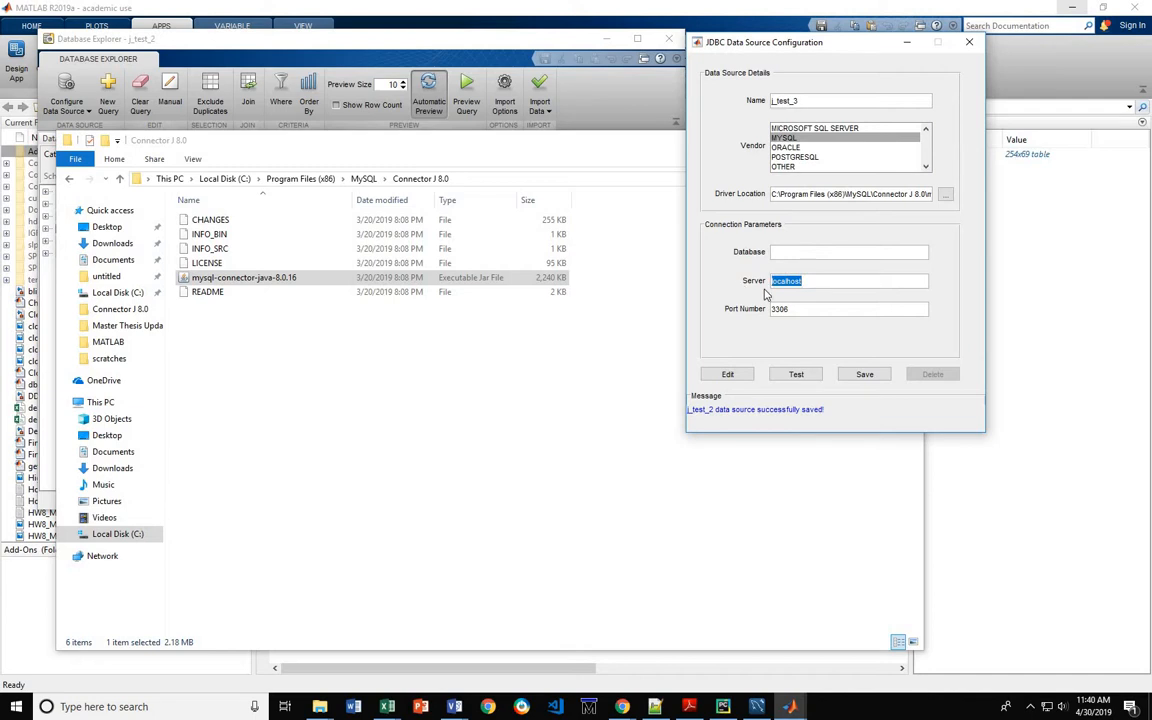
pyautogui.write('129.123.5.26')
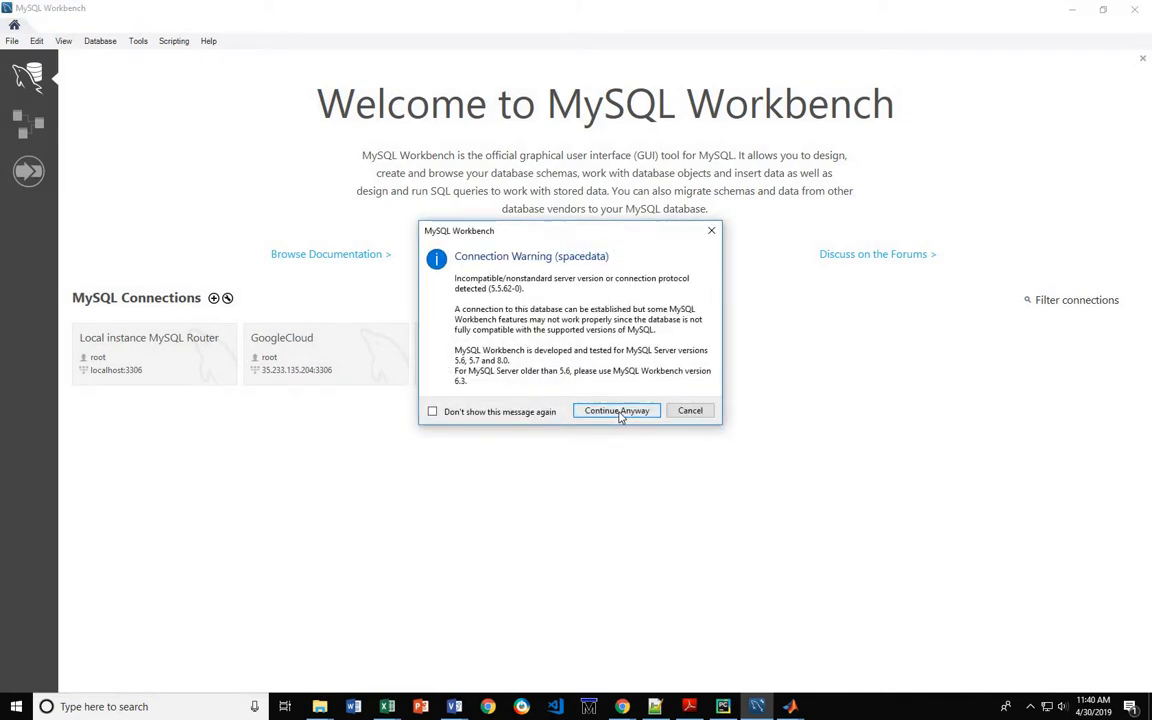
# Continue past the version warning and find the SPORT_TEST_0001 schema
pyautogui.click(616, 410)
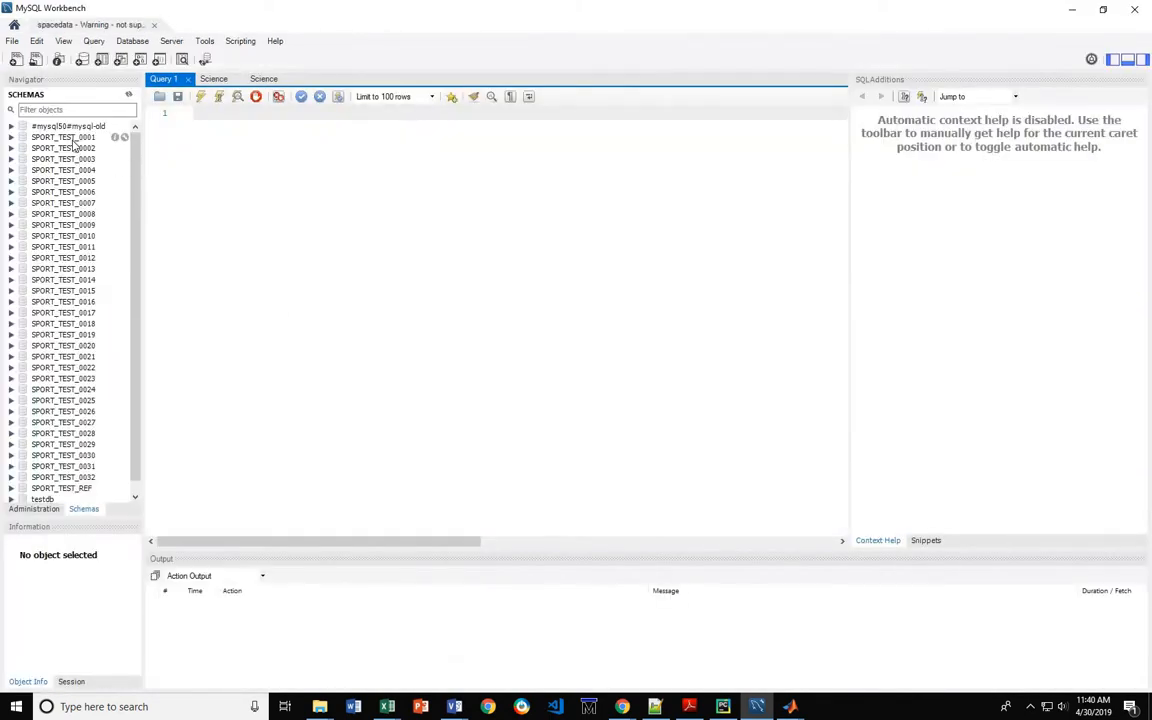
pyautogui.click(63, 137)
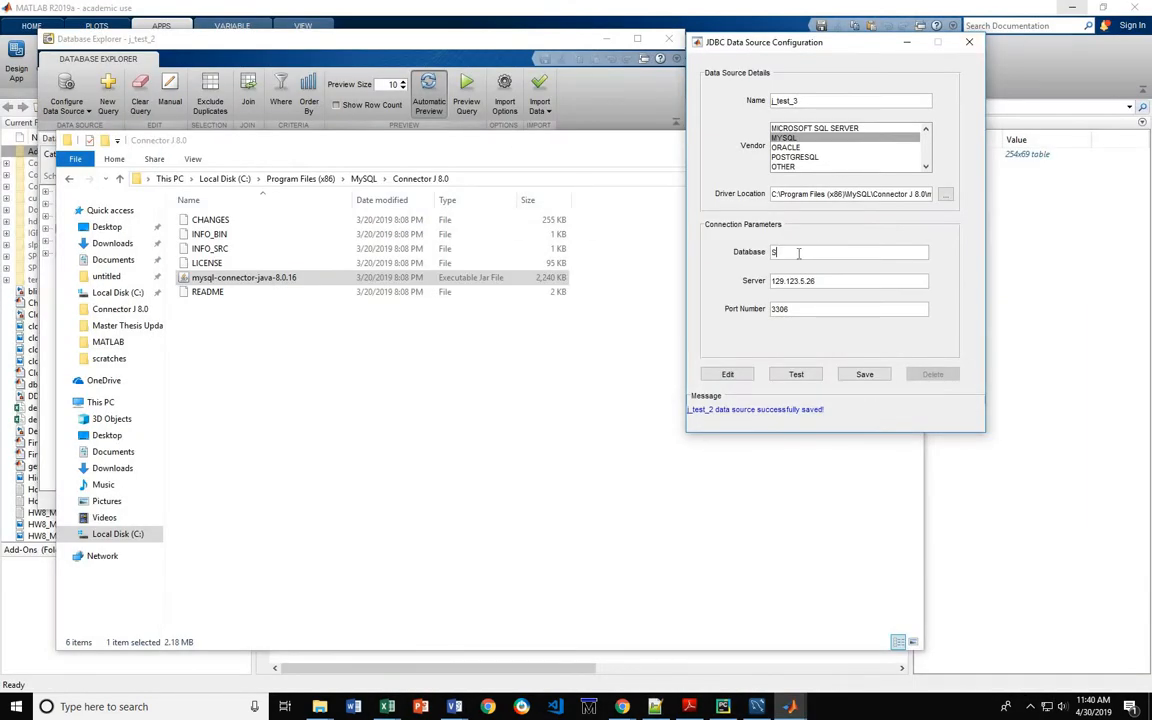
# Enter SPORT_TEST_0001 as the database name and start the connection test
pyautogui.write('SPORT_TEST')
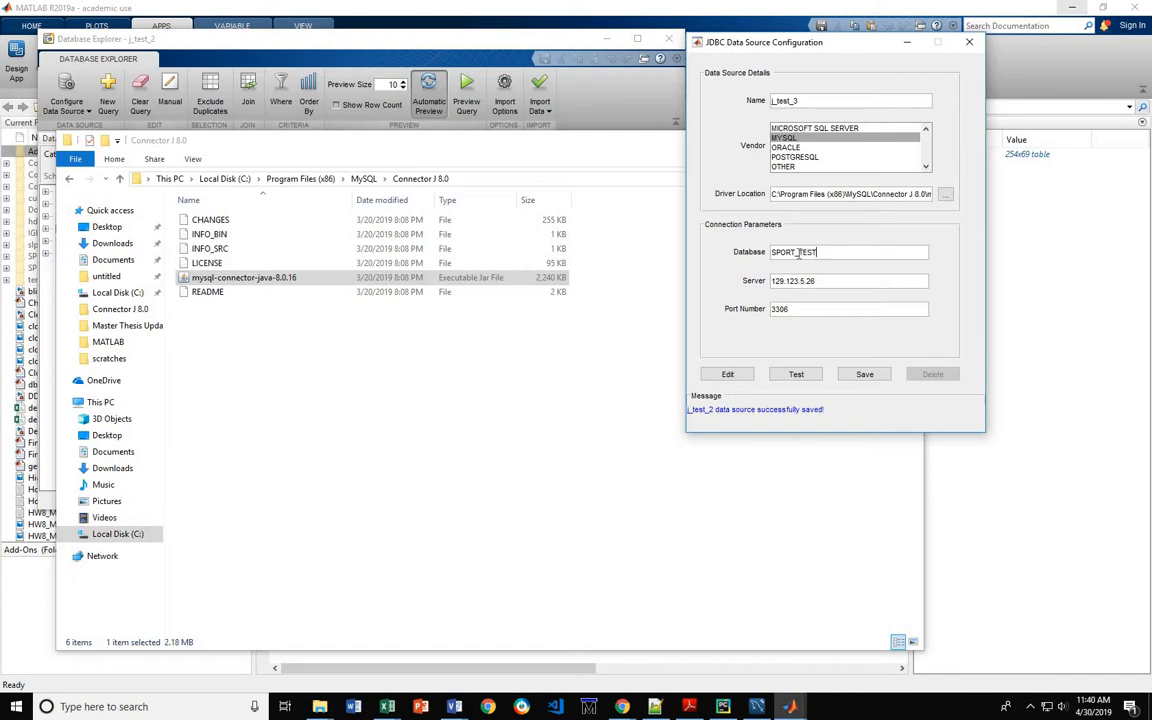
pyautogui.write('_0001')
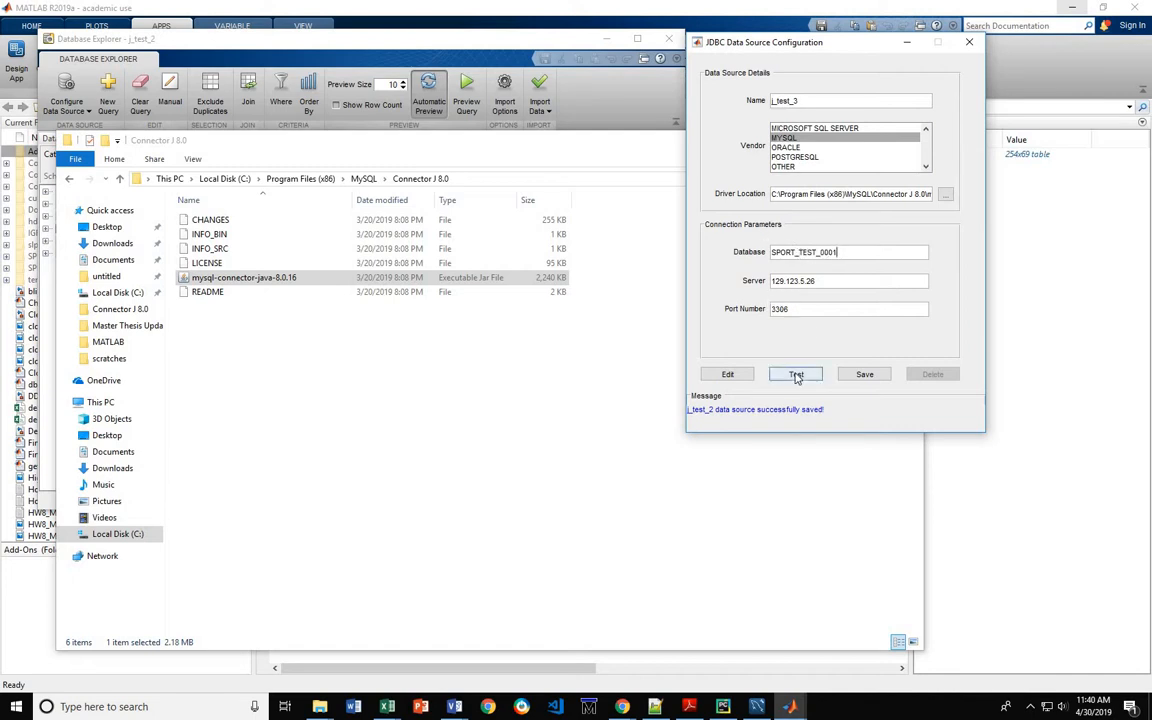
pyautogui.moveTo(795, 373)
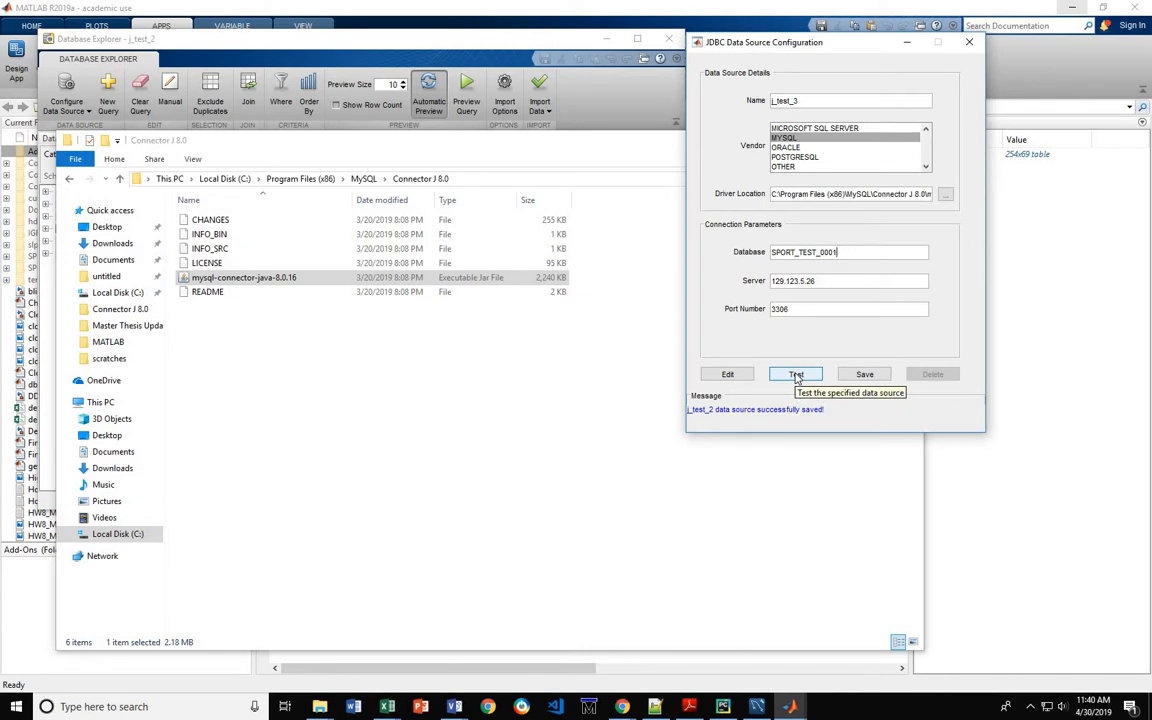
pyautogui.click(796, 374)
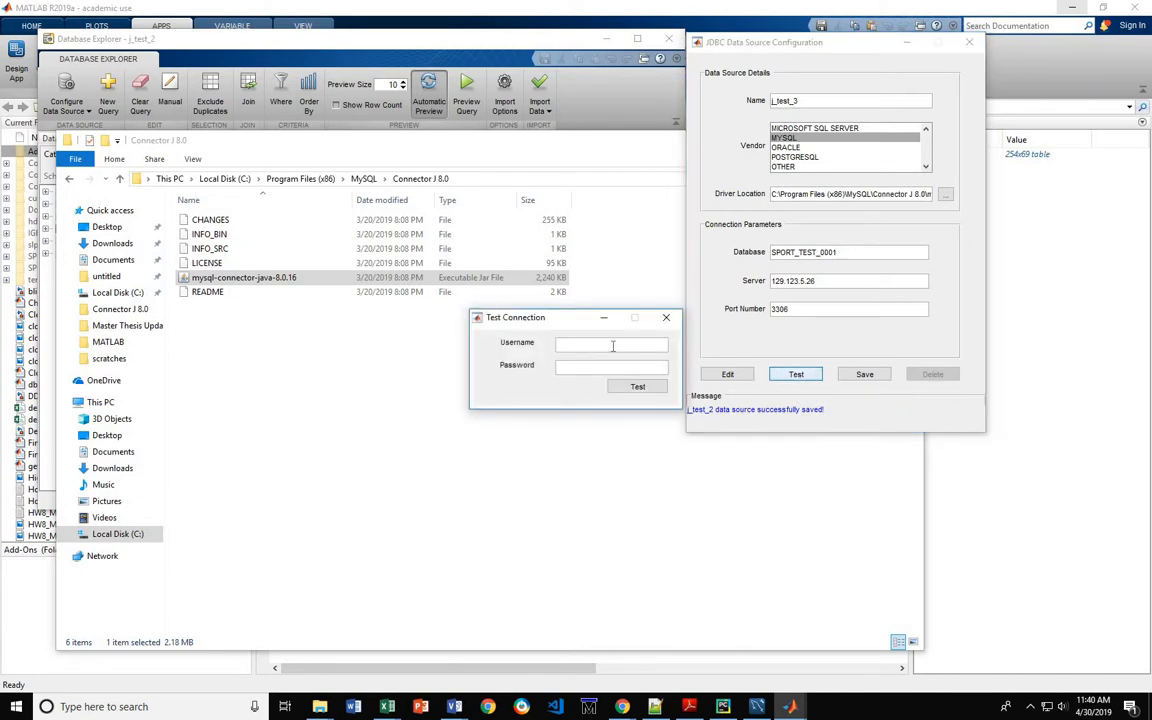
# Test the connection with username cse and password, then close the configuration window
pyautogui.write('cse')
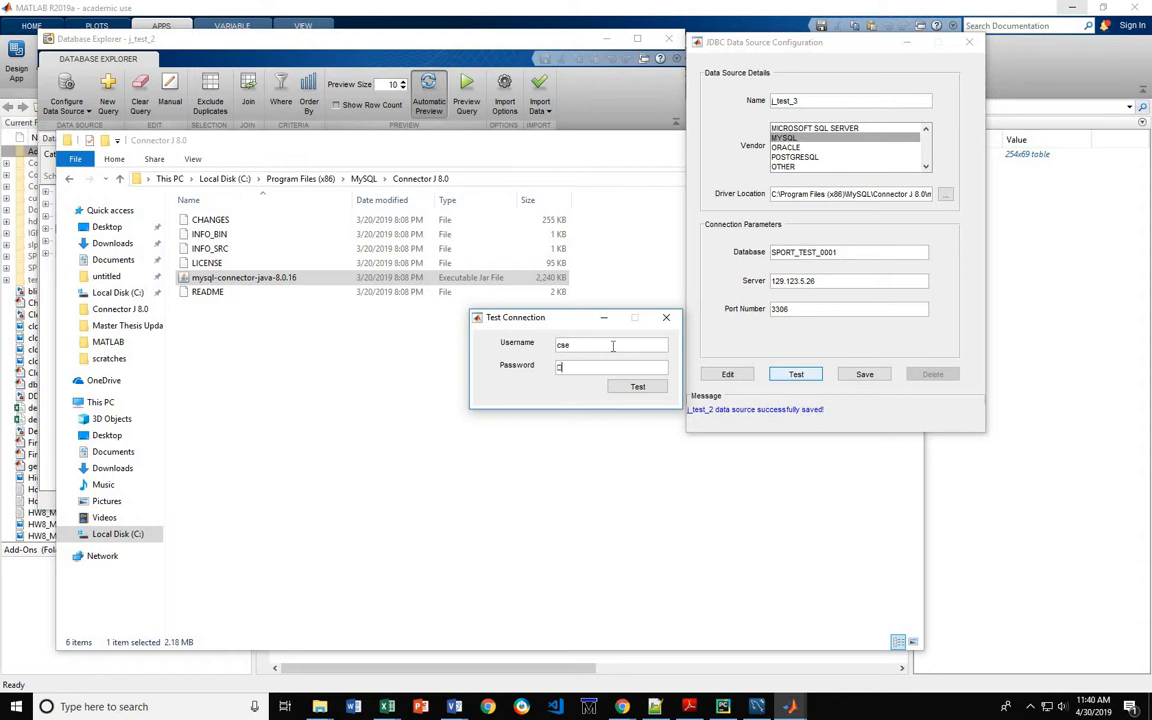
pyautogui.write('password')
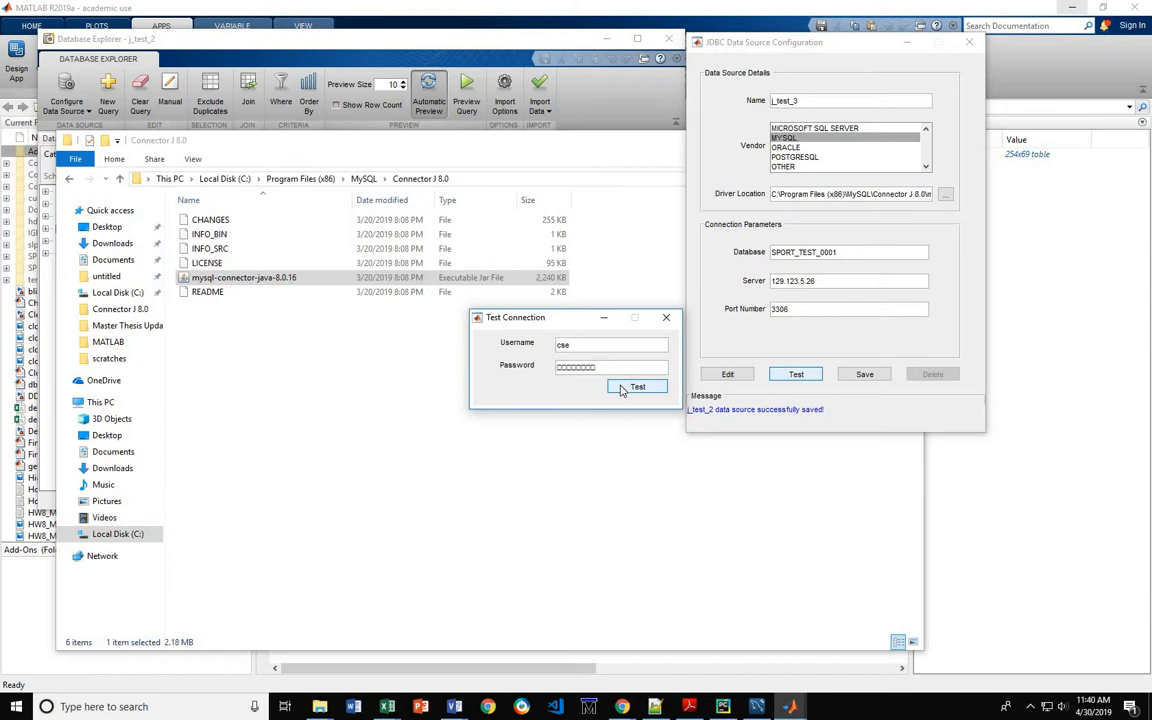
pyautogui.click(637, 387)
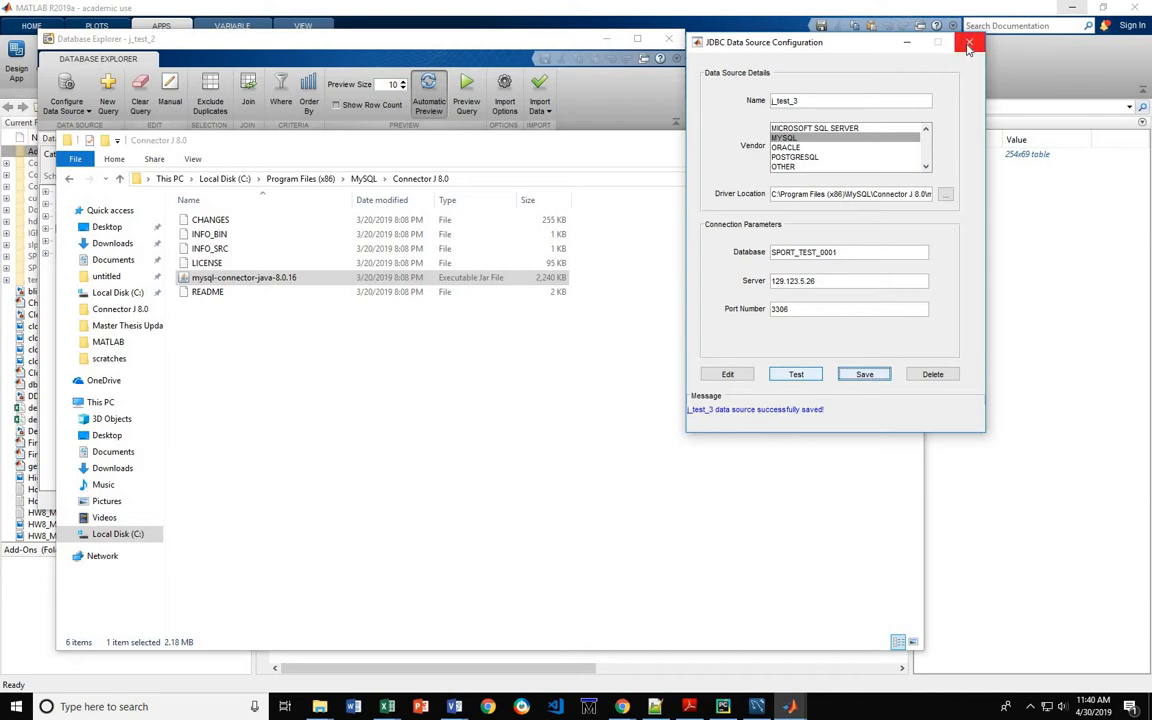
pyautogui.click(968, 47)
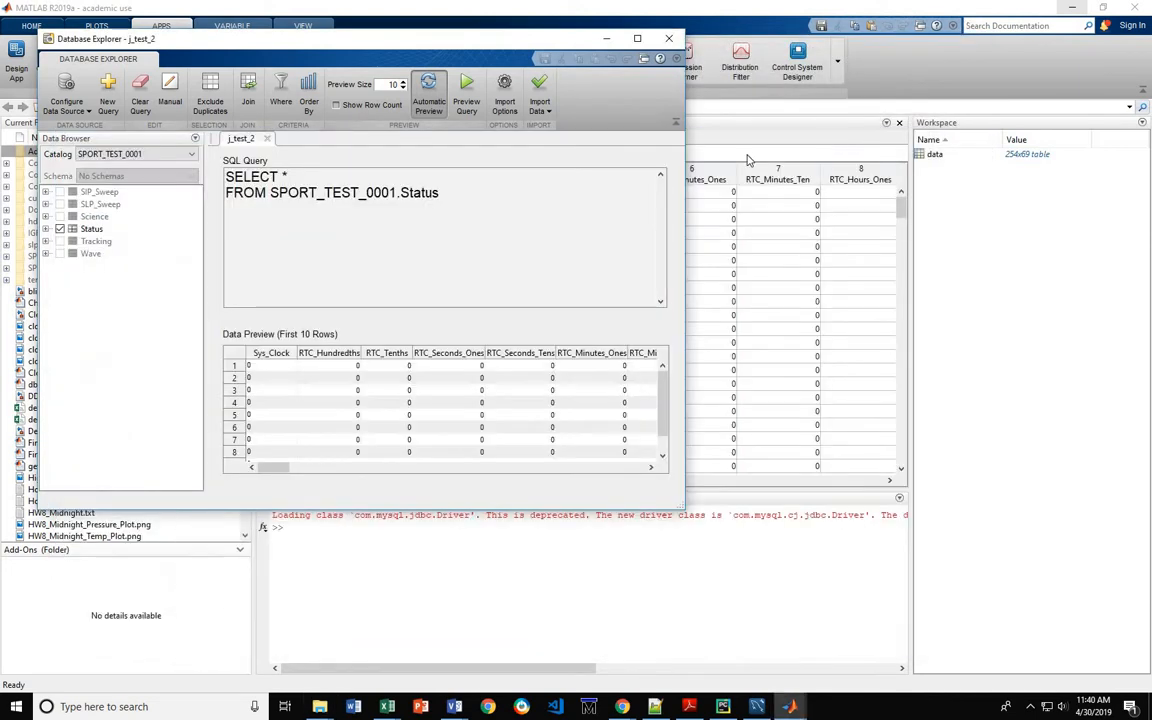
pyautogui.moveTo(107, 100)
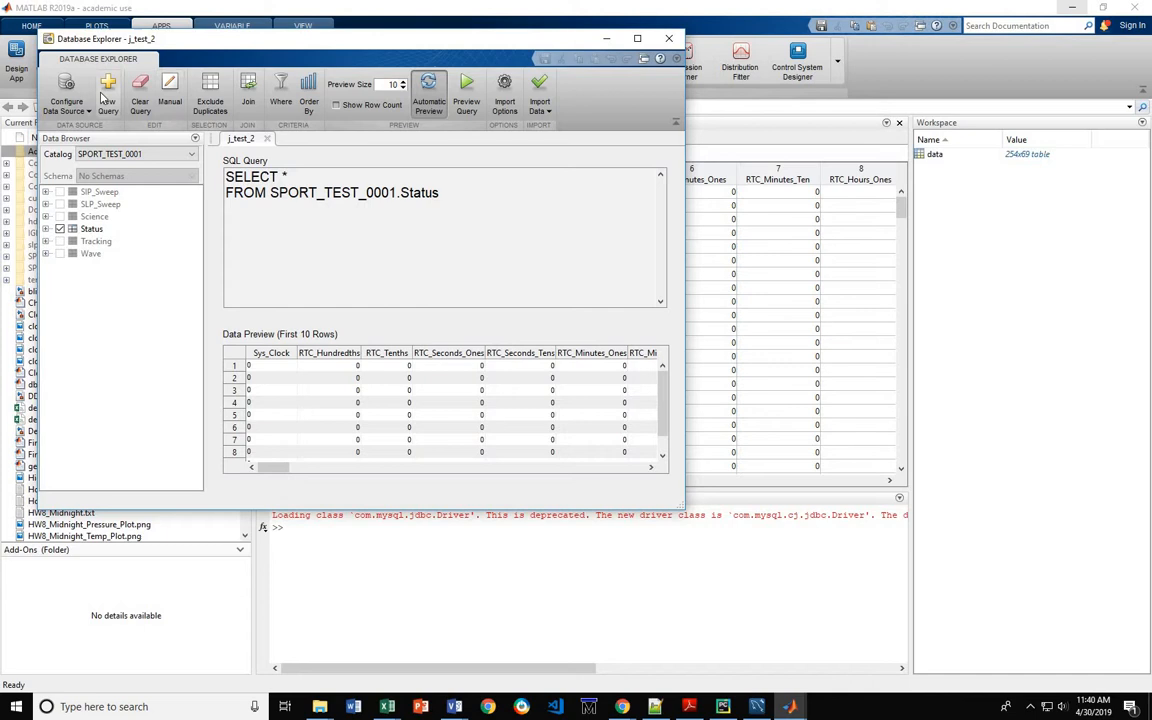
pyautogui.moveTo(343, 373)
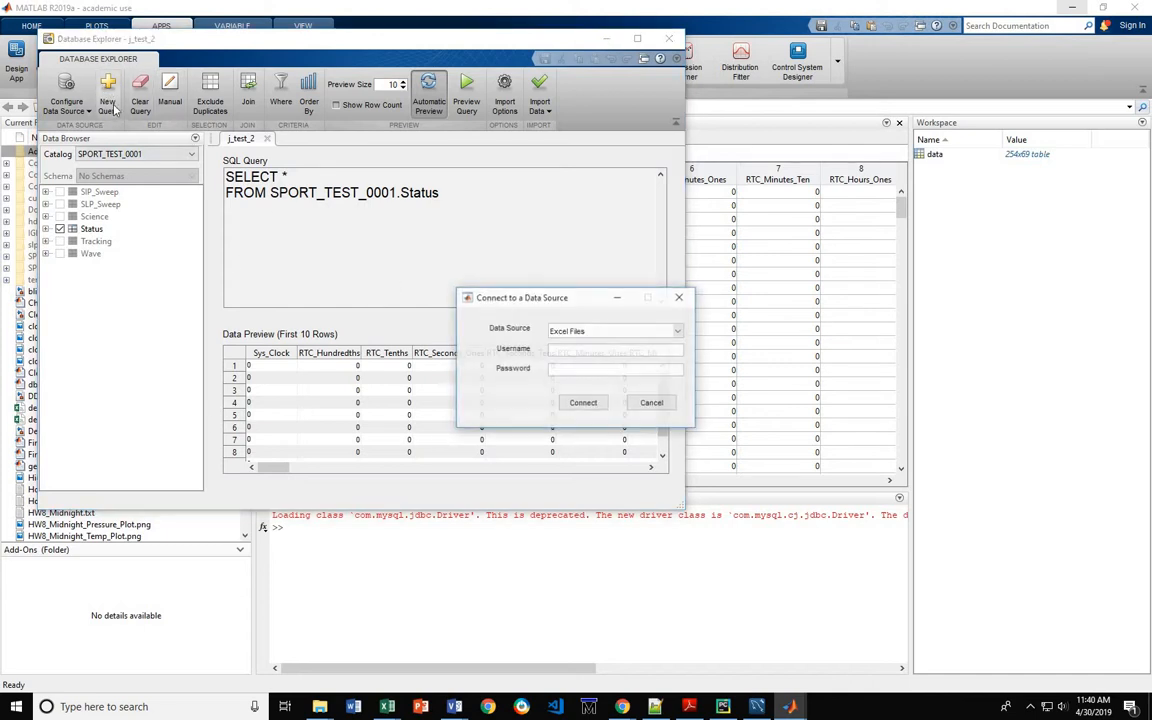
# Connect a new query to the j_test_3 data source with username and password
pyautogui.click(677, 330)
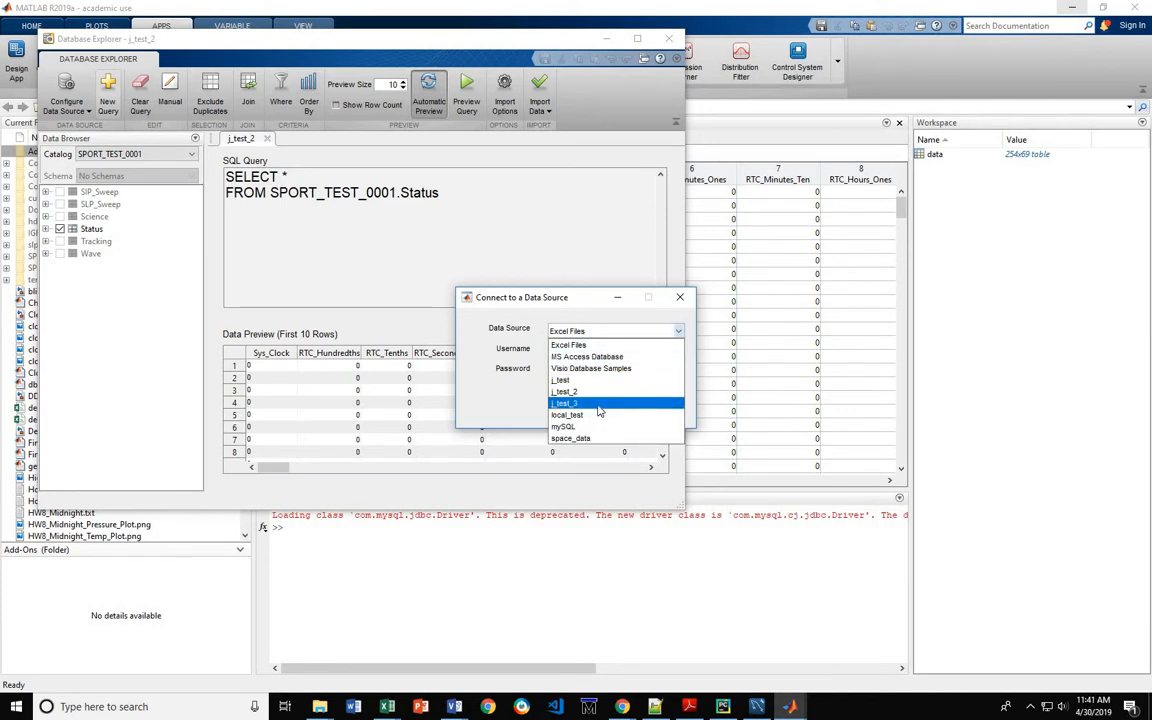
pyautogui.click(566, 403)
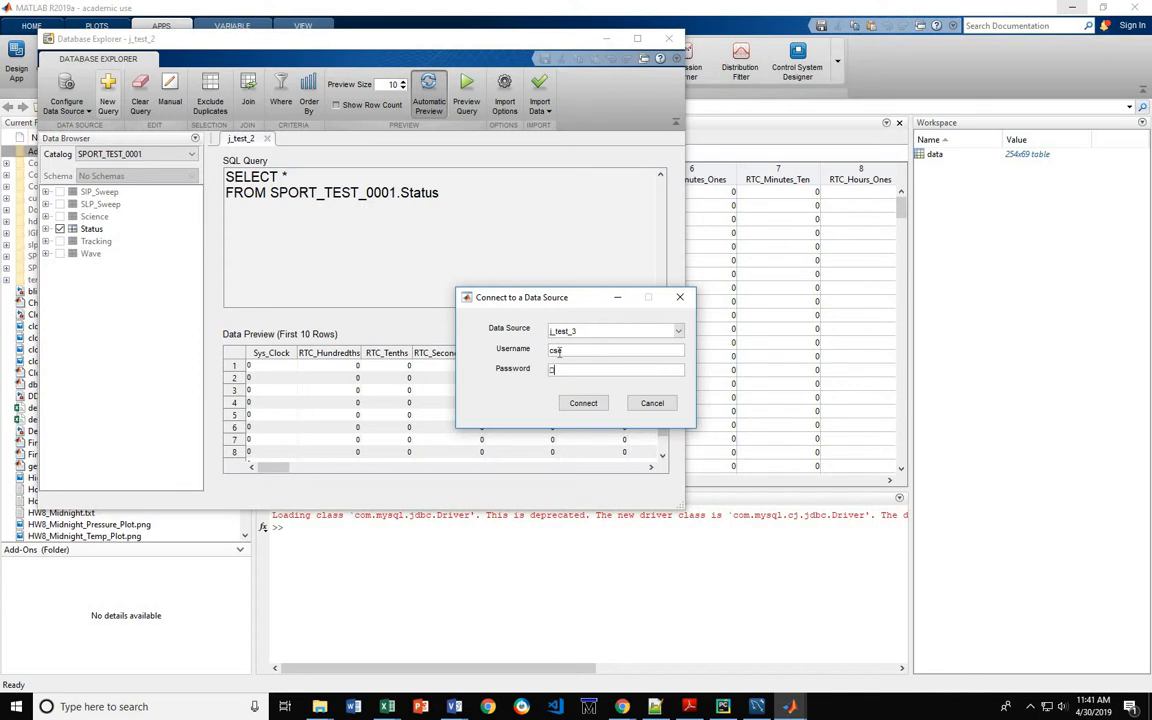
pyautogui.write('password')
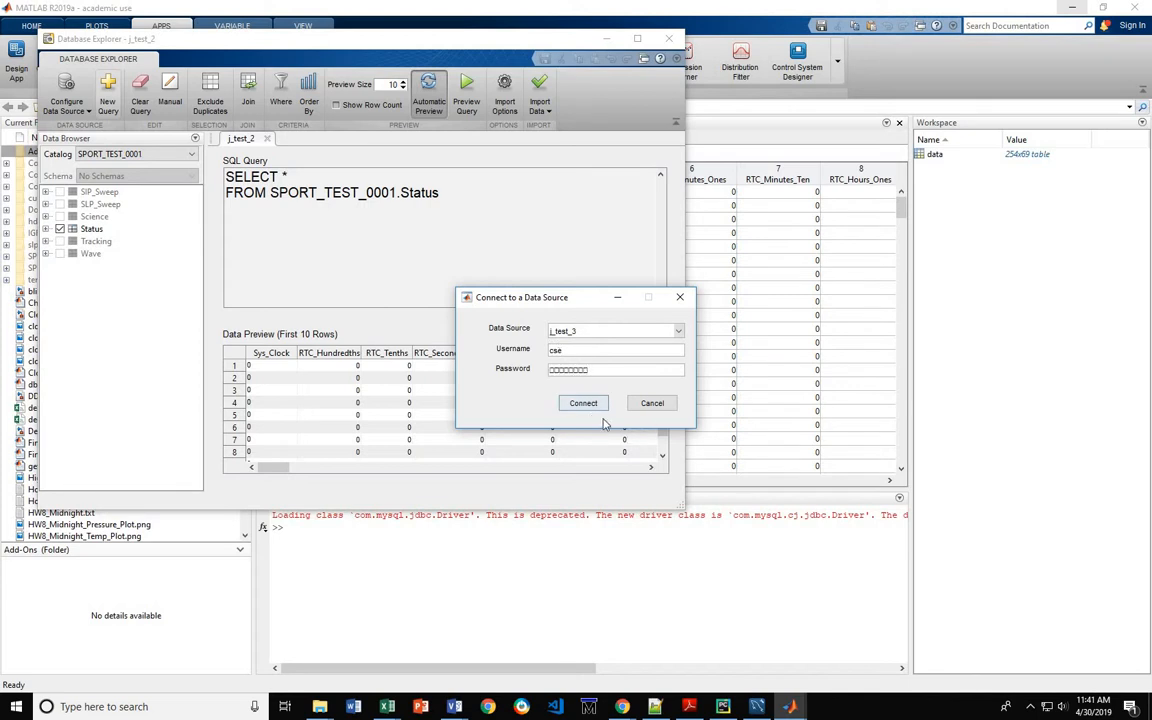
pyautogui.click(583, 403)
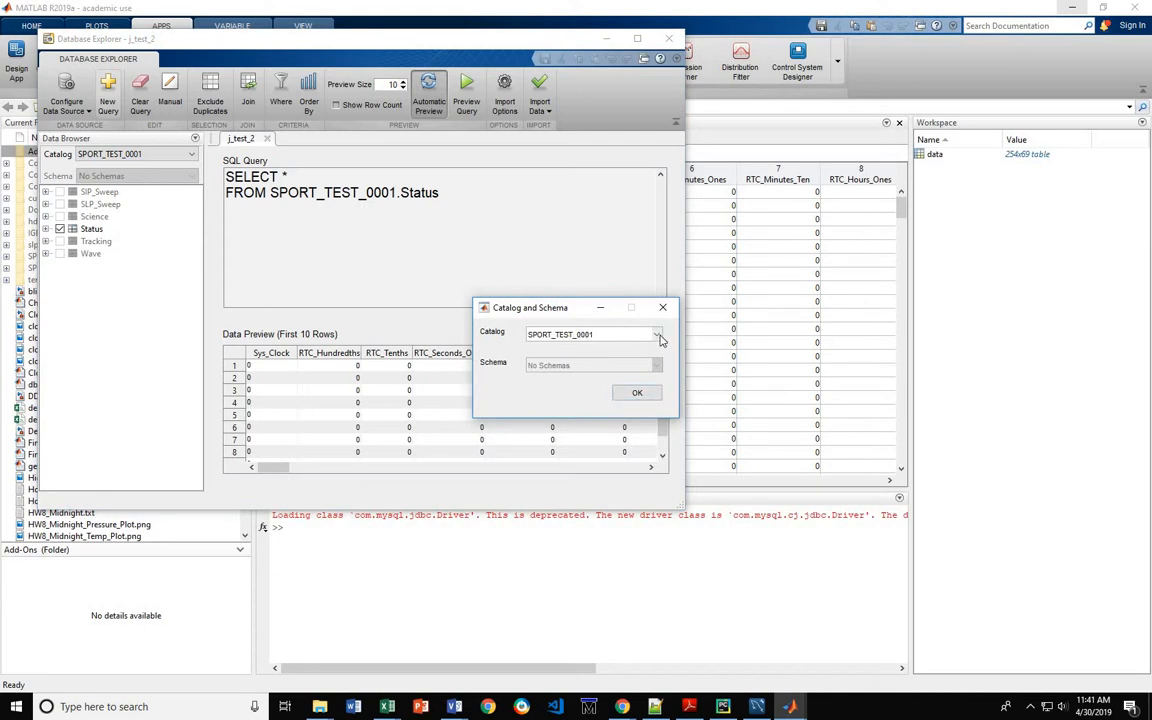
# Choose SPORT_TEST_0001 as the catalog
pyautogui.click(657, 334)
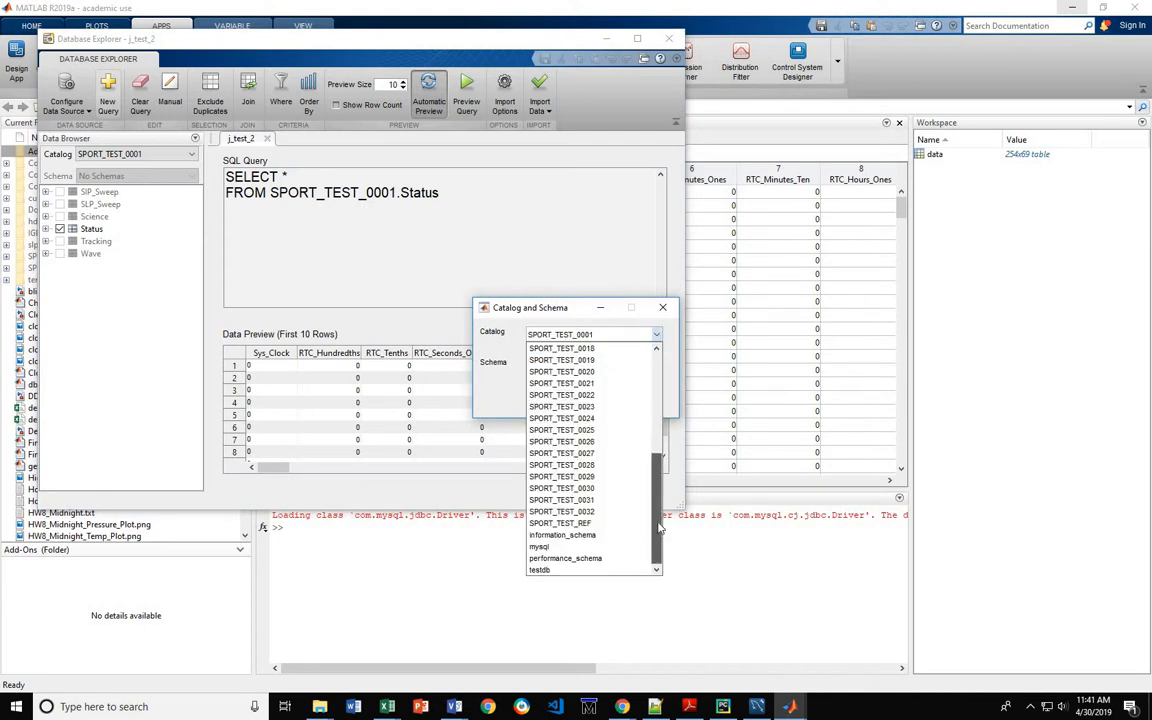
pyautogui.scroll(3)
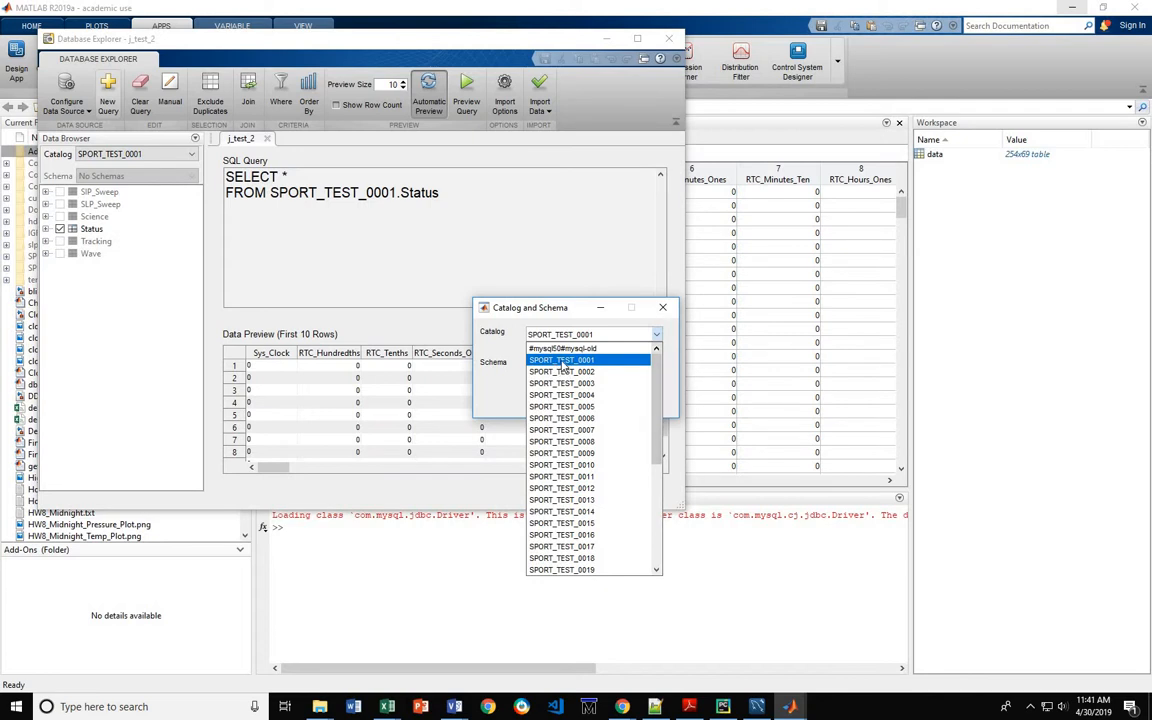
pyautogui.click(561, 359)
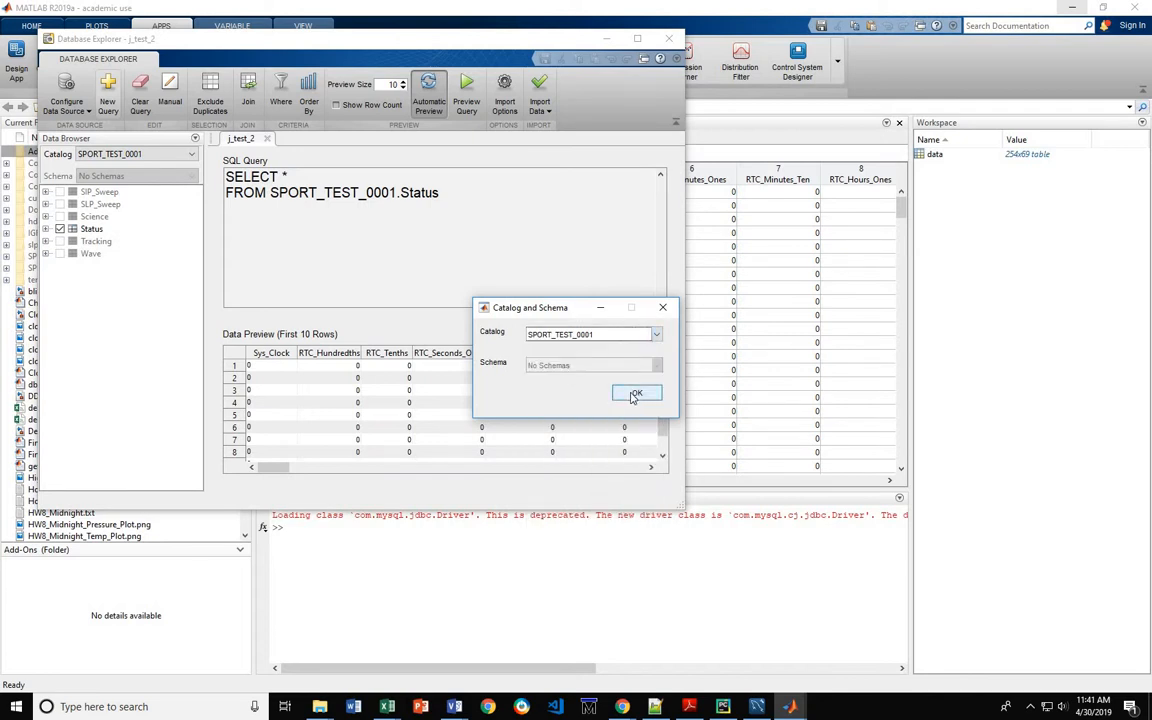
# Confirm the catalog and import the Status query results as variable data_2
pyautogui.click(636, 392)
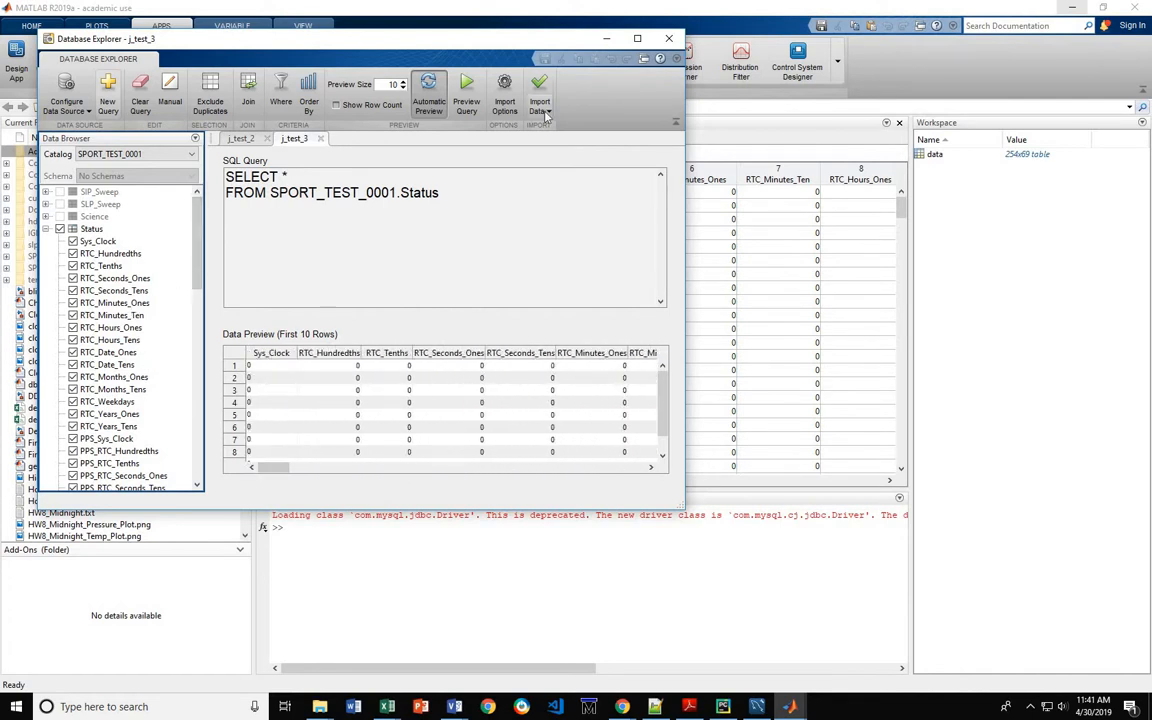
pyautogui.click(540, 98)
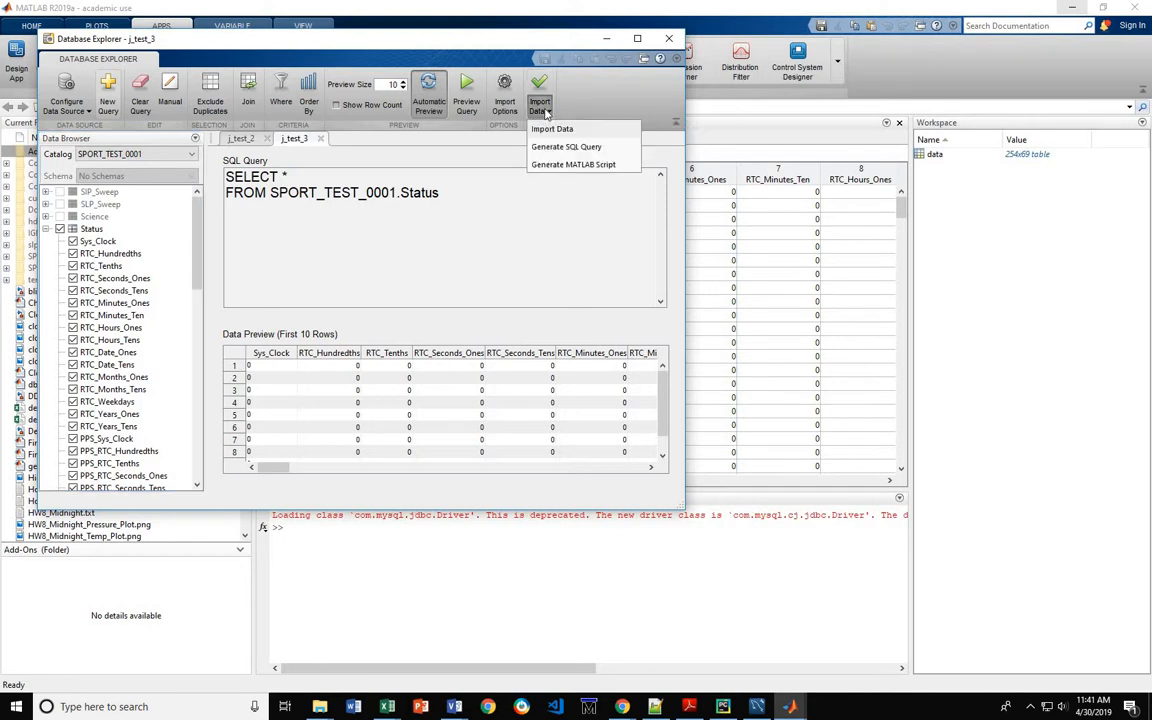
pyautogui.click(551, 128)
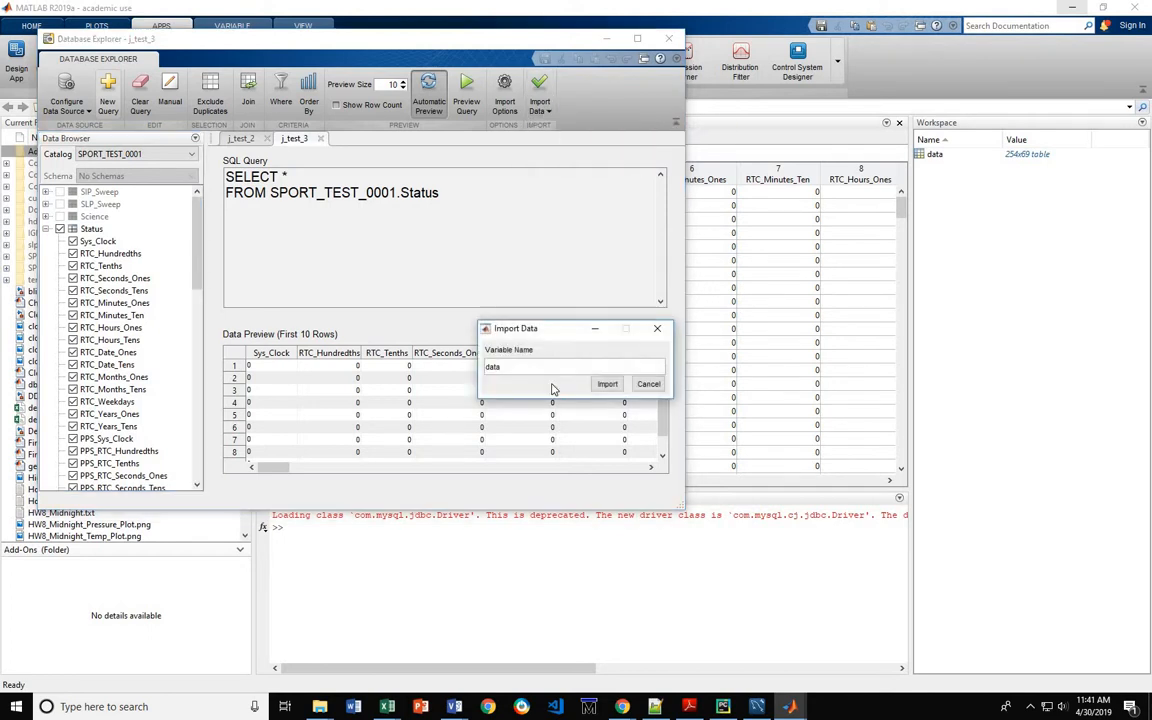
pyautogui.write('_2')
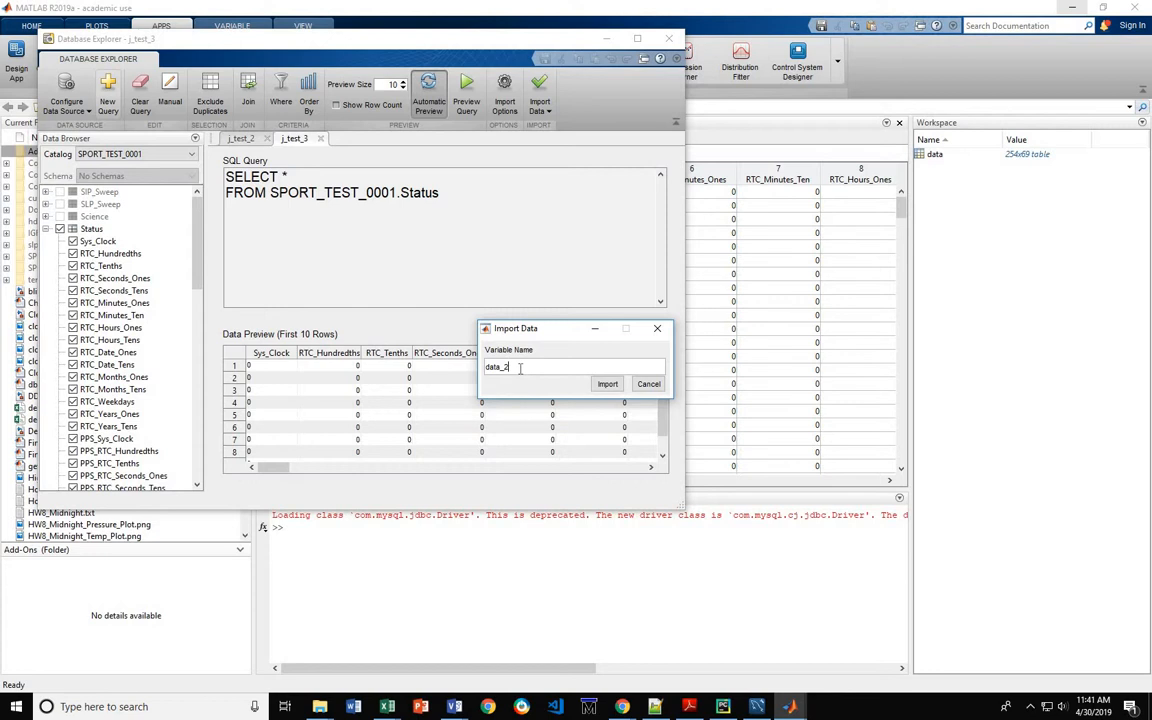
pyautogui.click(607, 384)
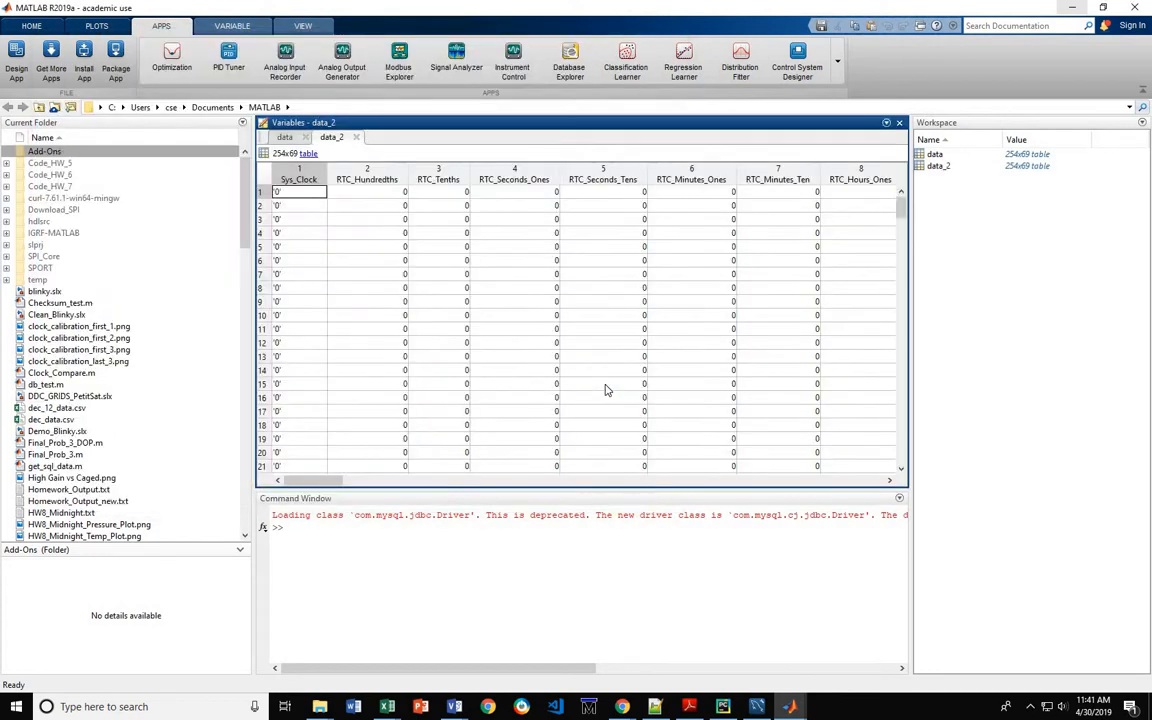
# Bring the Database Explorer window back to the front
pyautogui.click(938, 166)
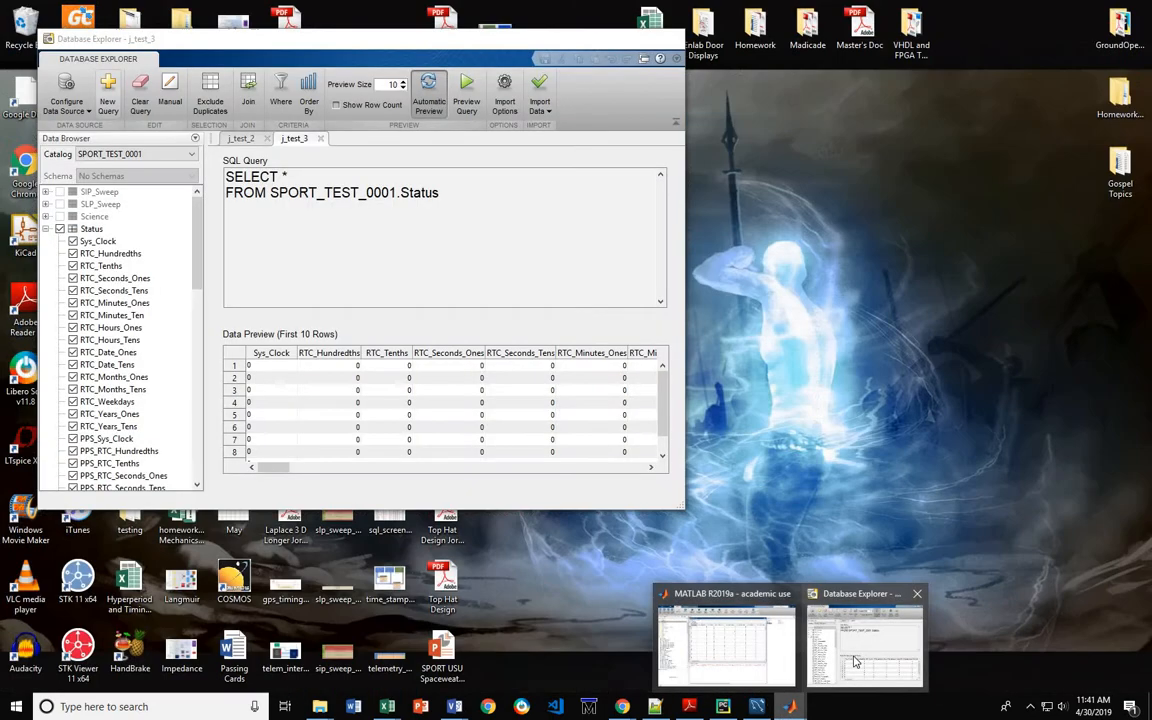
pyautogui.click(725, 645)
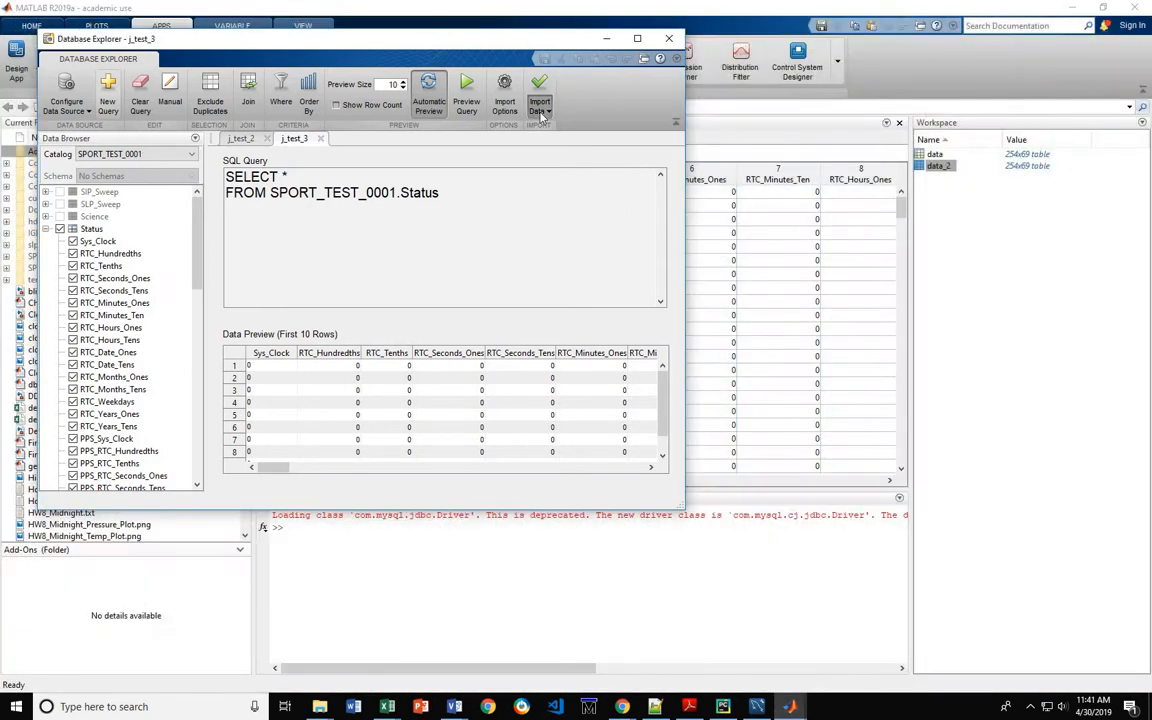
pyautogui.moveTo(558, 168)
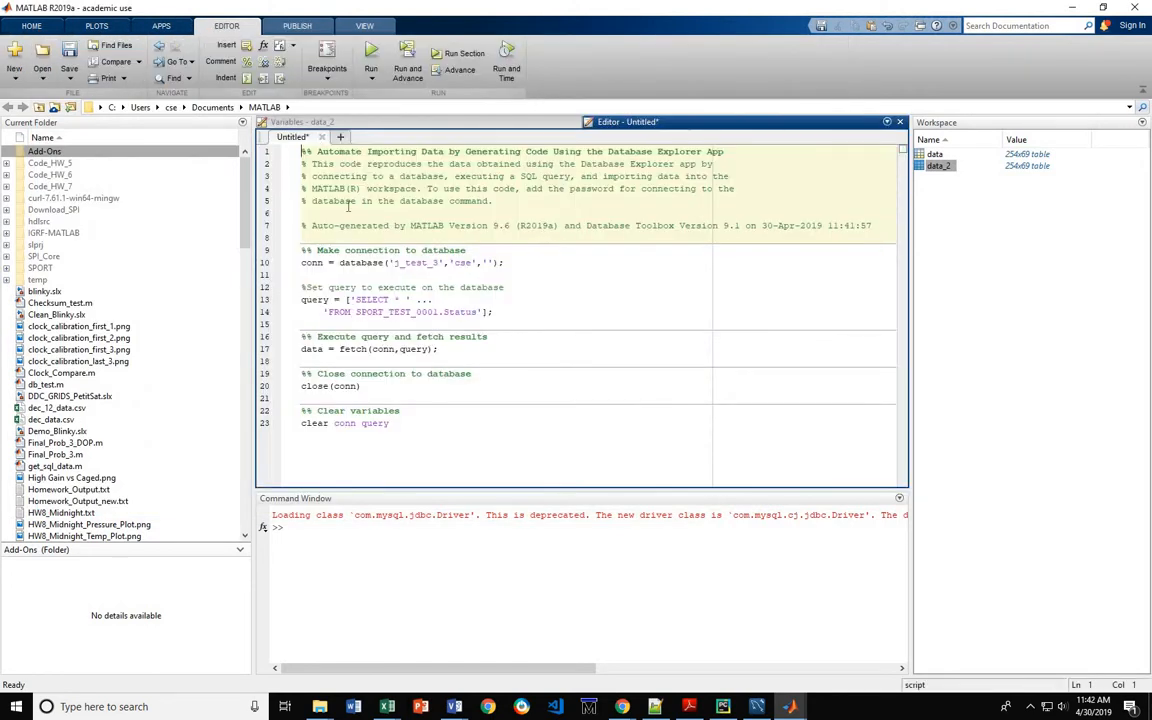
pyautogui.moveTo(943, 185)
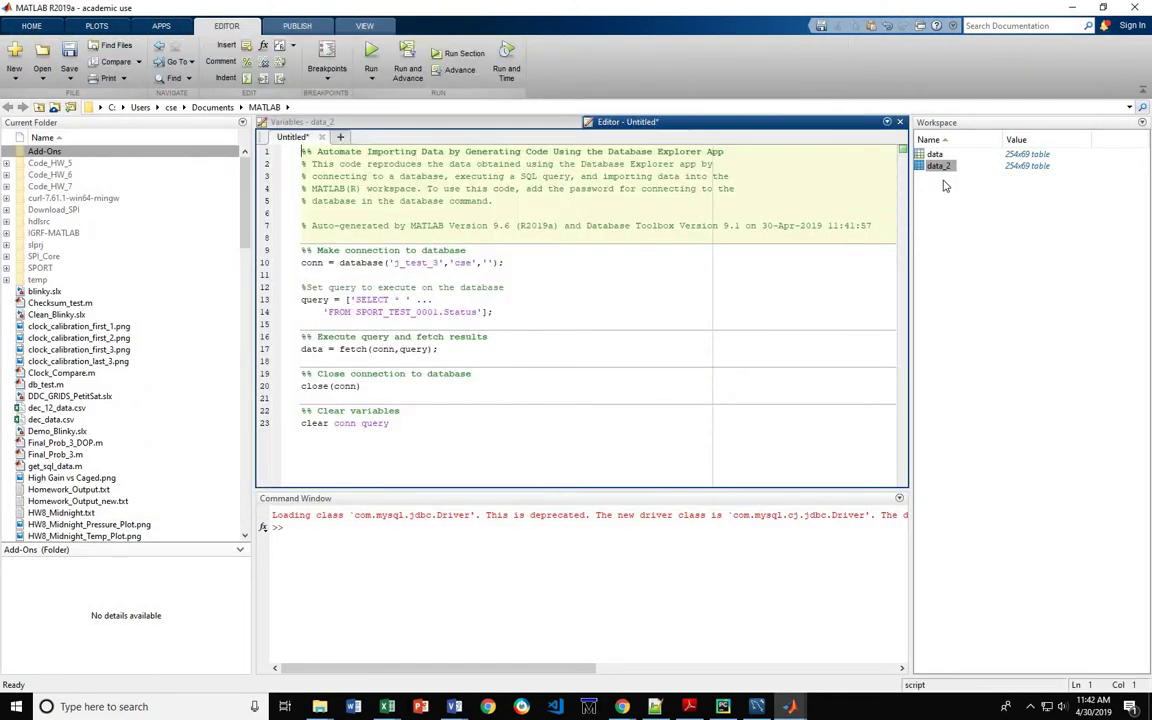
pyautogui.moveTo(960, 179)
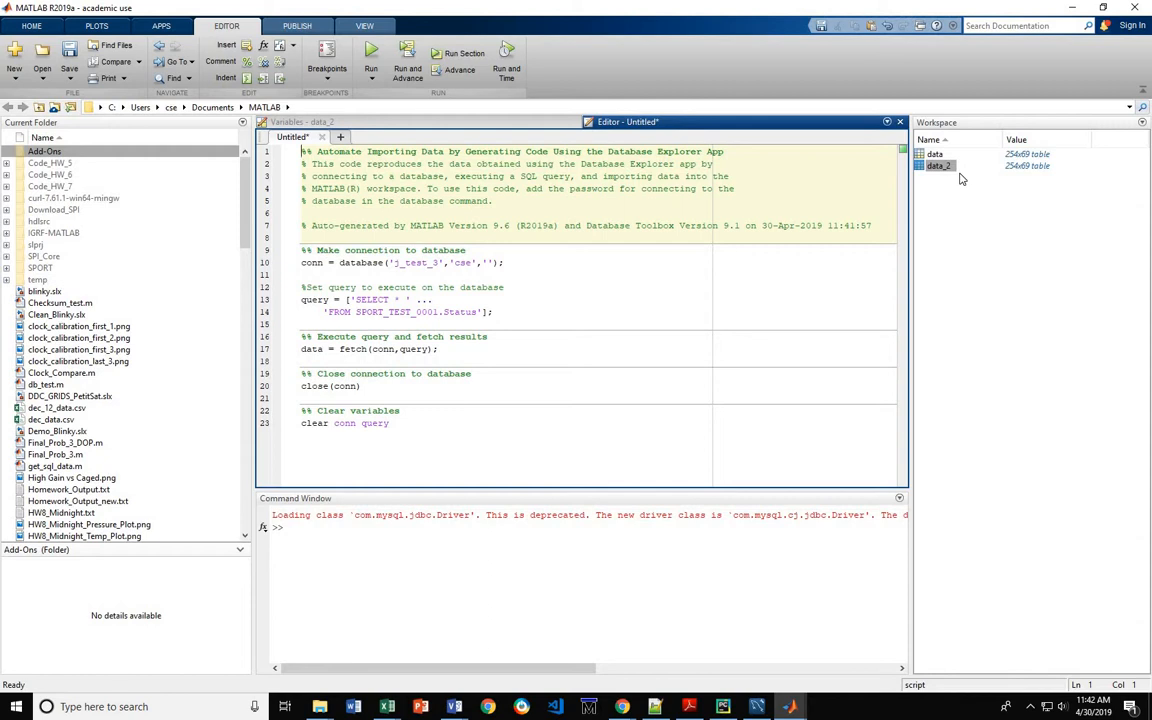
pyautogui.moveTo(743, 450)
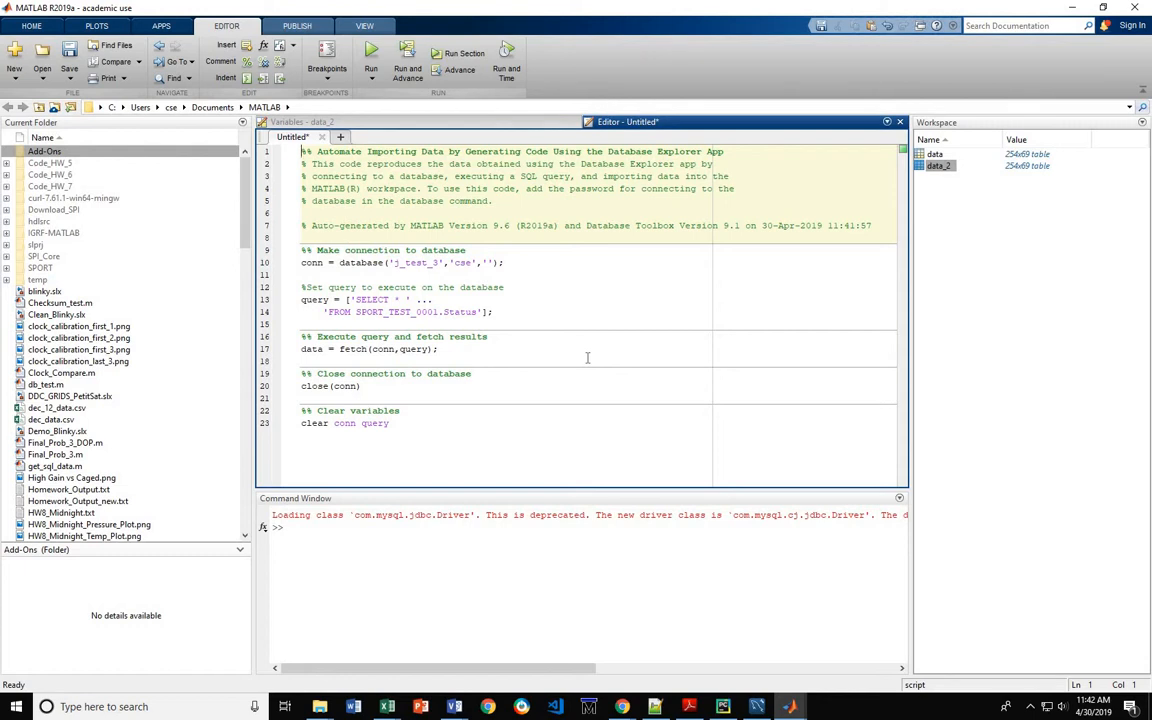
pyautogui.moveTo(514, 330)
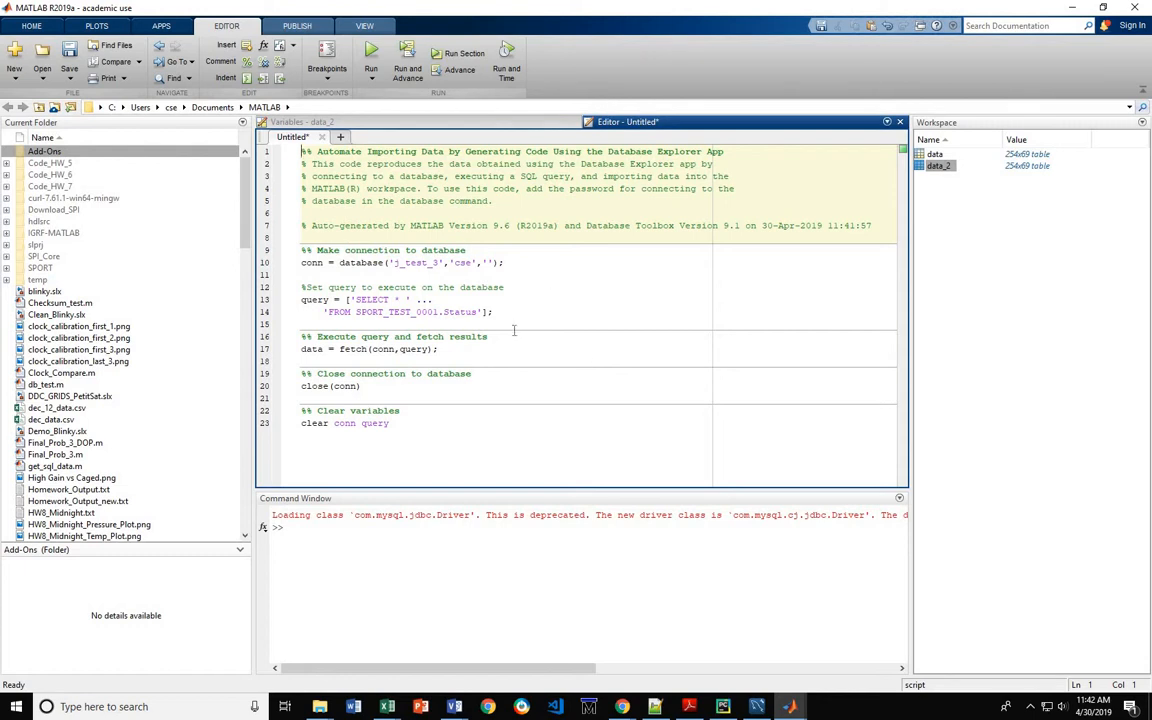